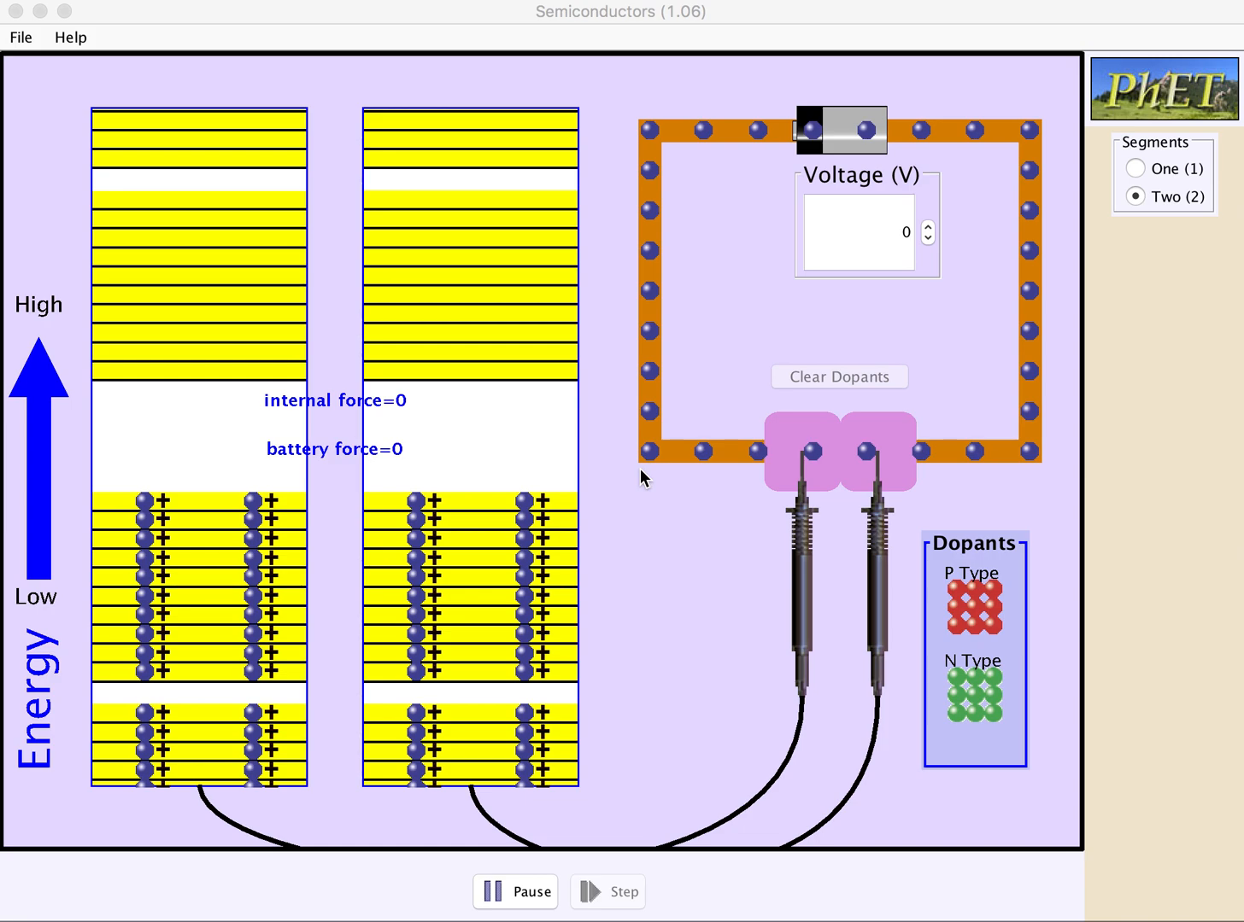
mouse_move(1136, 175)
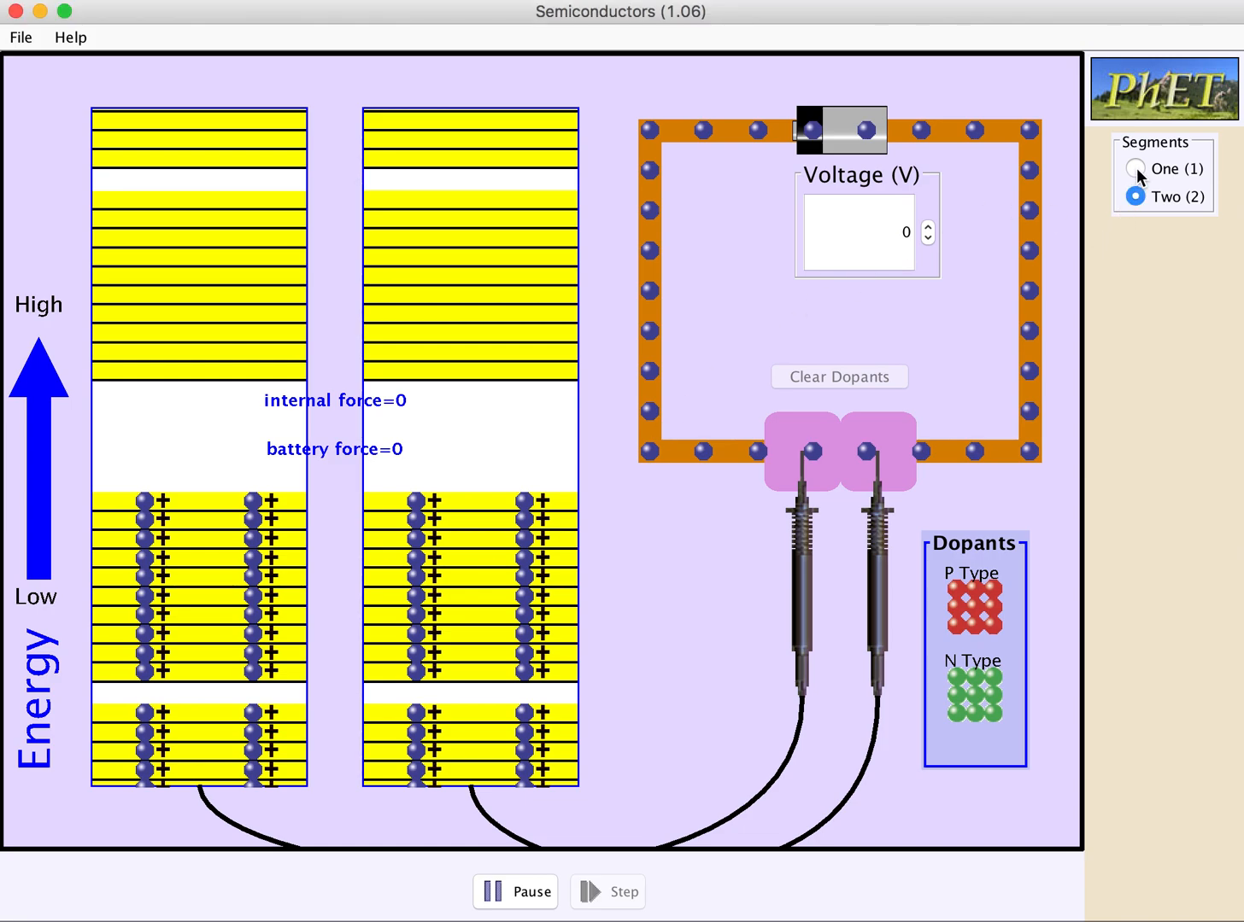
Set Segments to One for a single undoped semiconductor segment.
click(1136, 168)
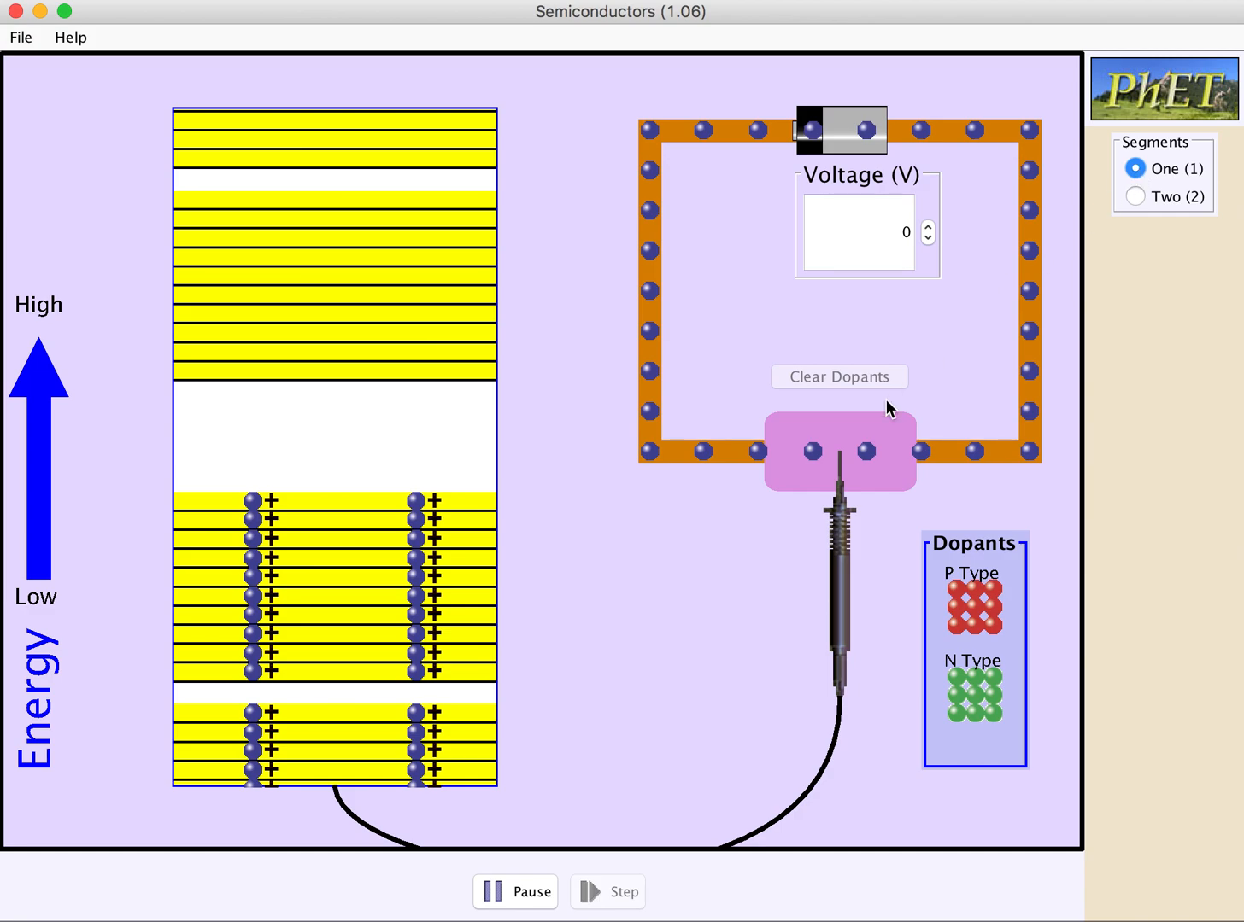
mouse_move(998, 696)
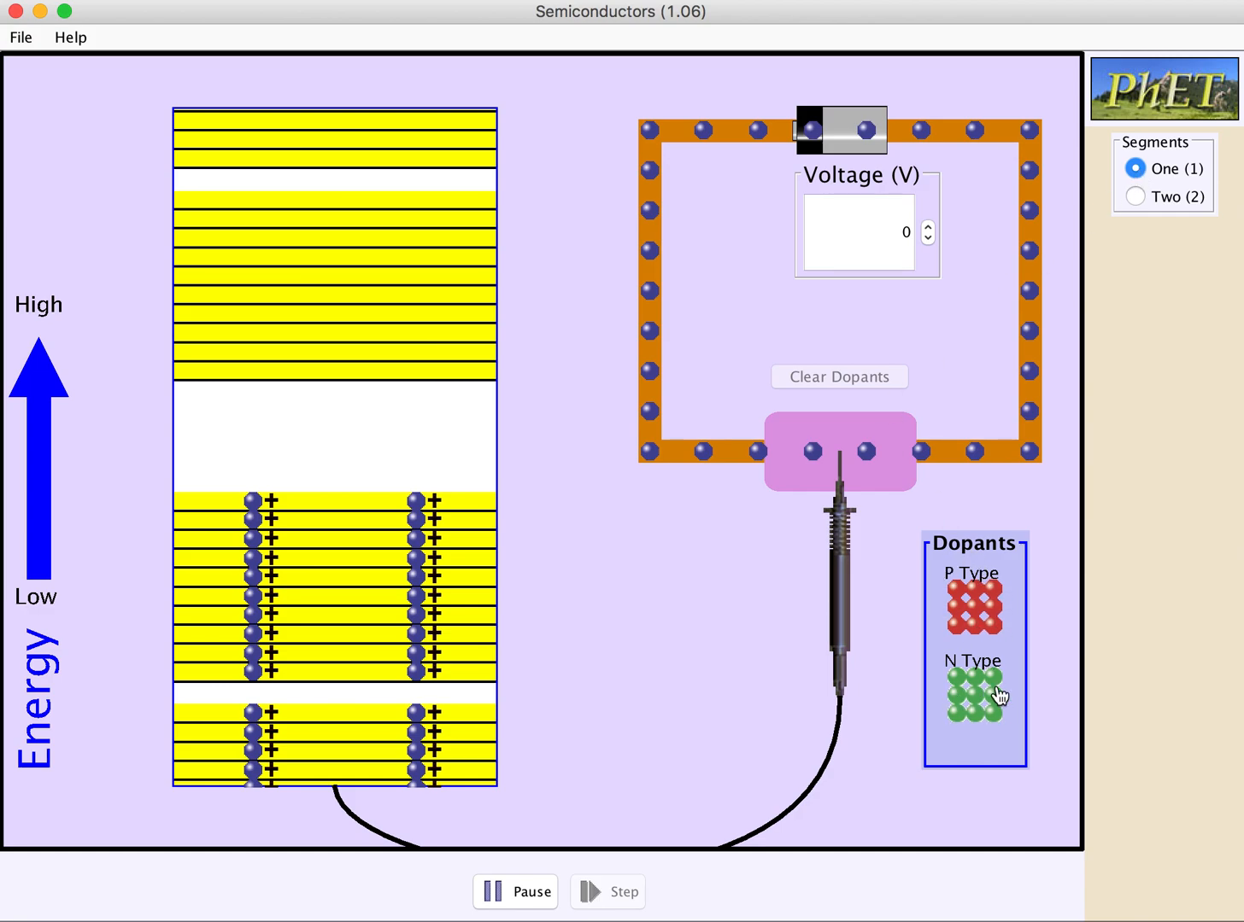
mouse_move(468, 760)
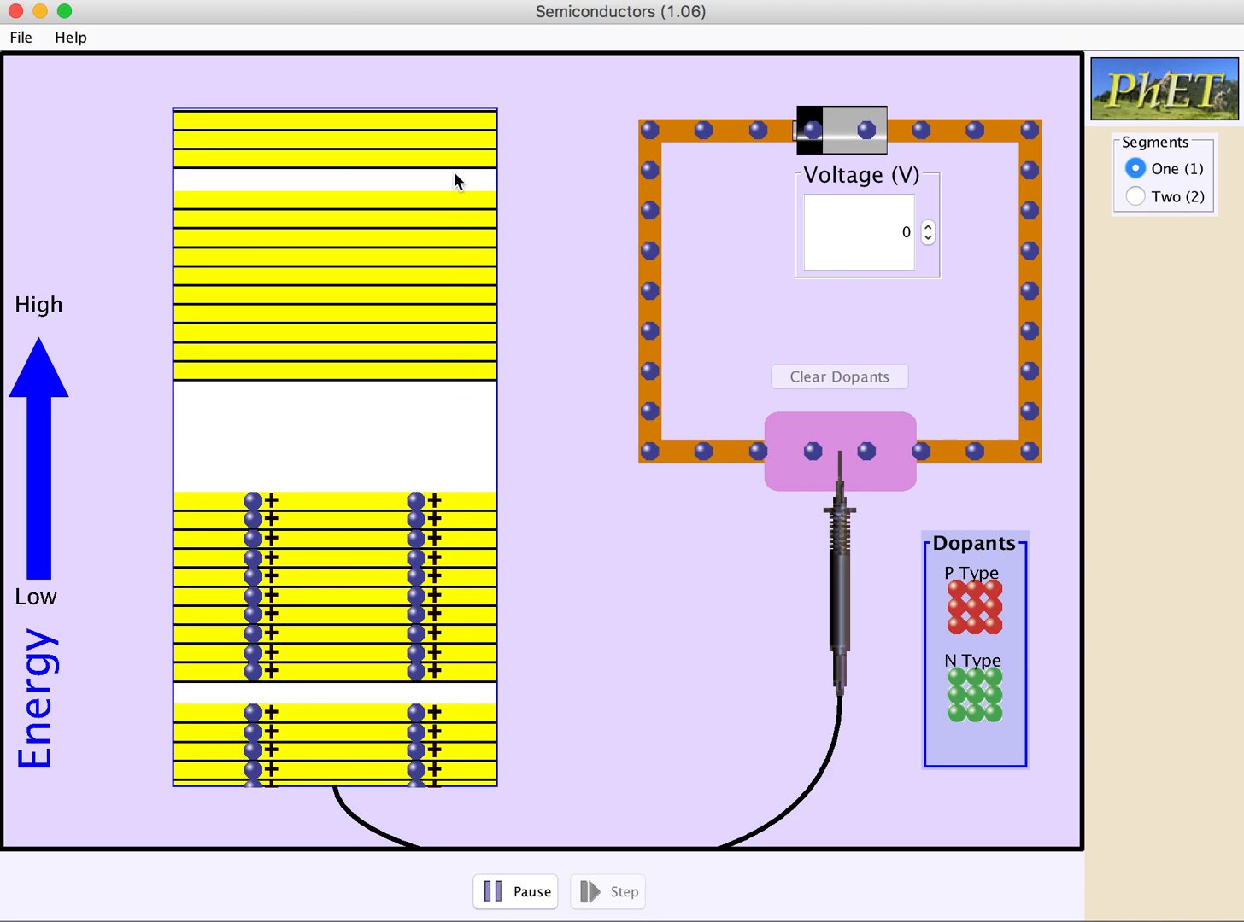
mouse_move(293, 560)
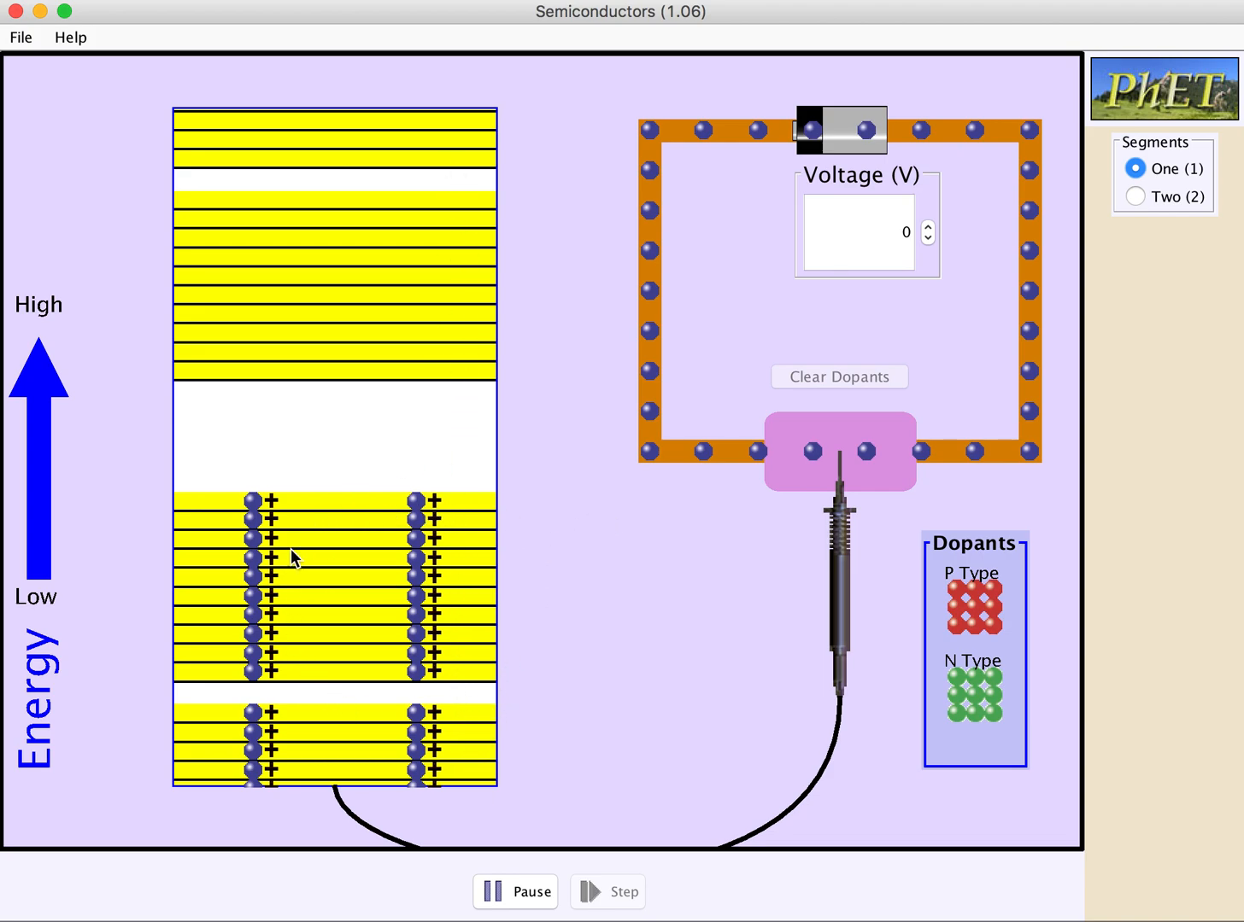
mouse_move(464, 586)
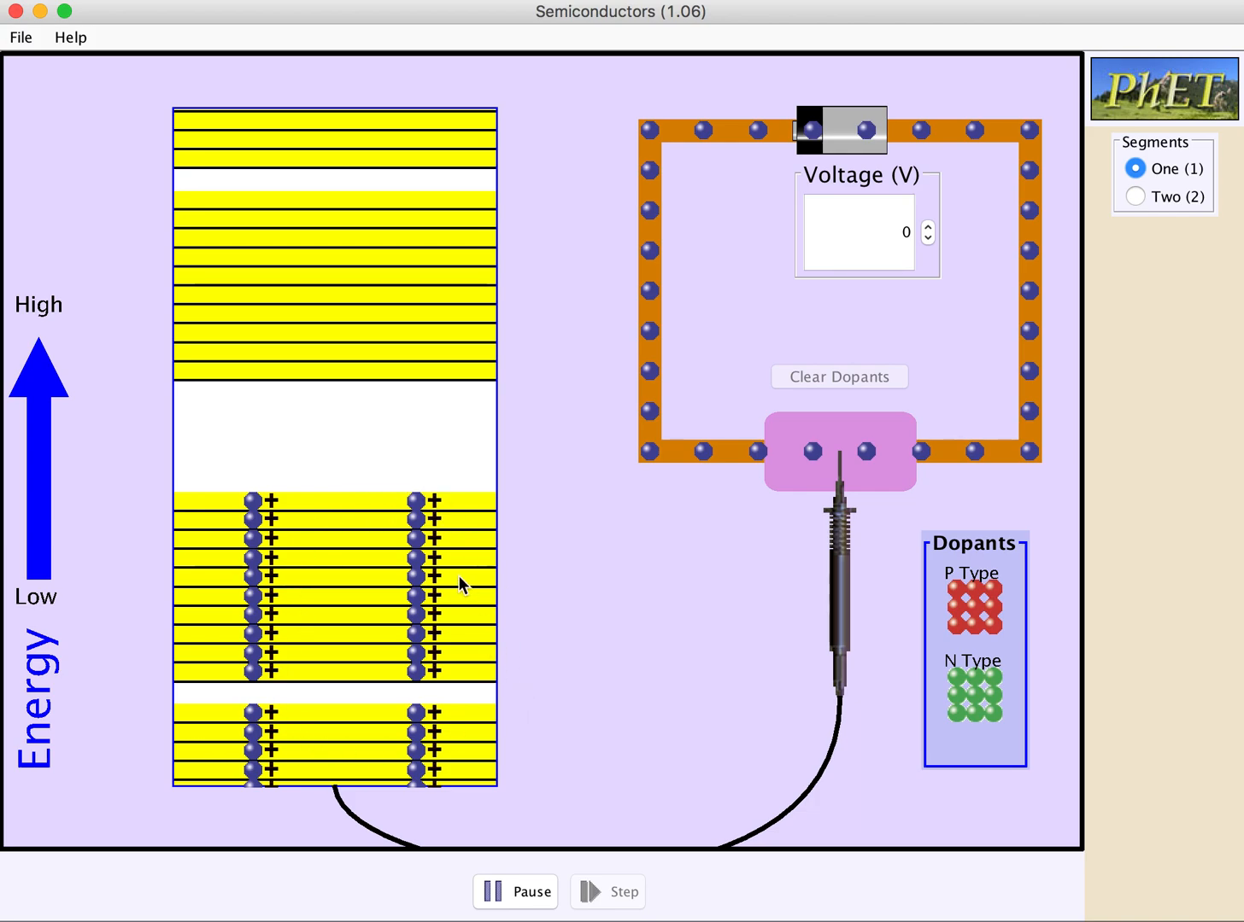
mouse_move(413, 293)
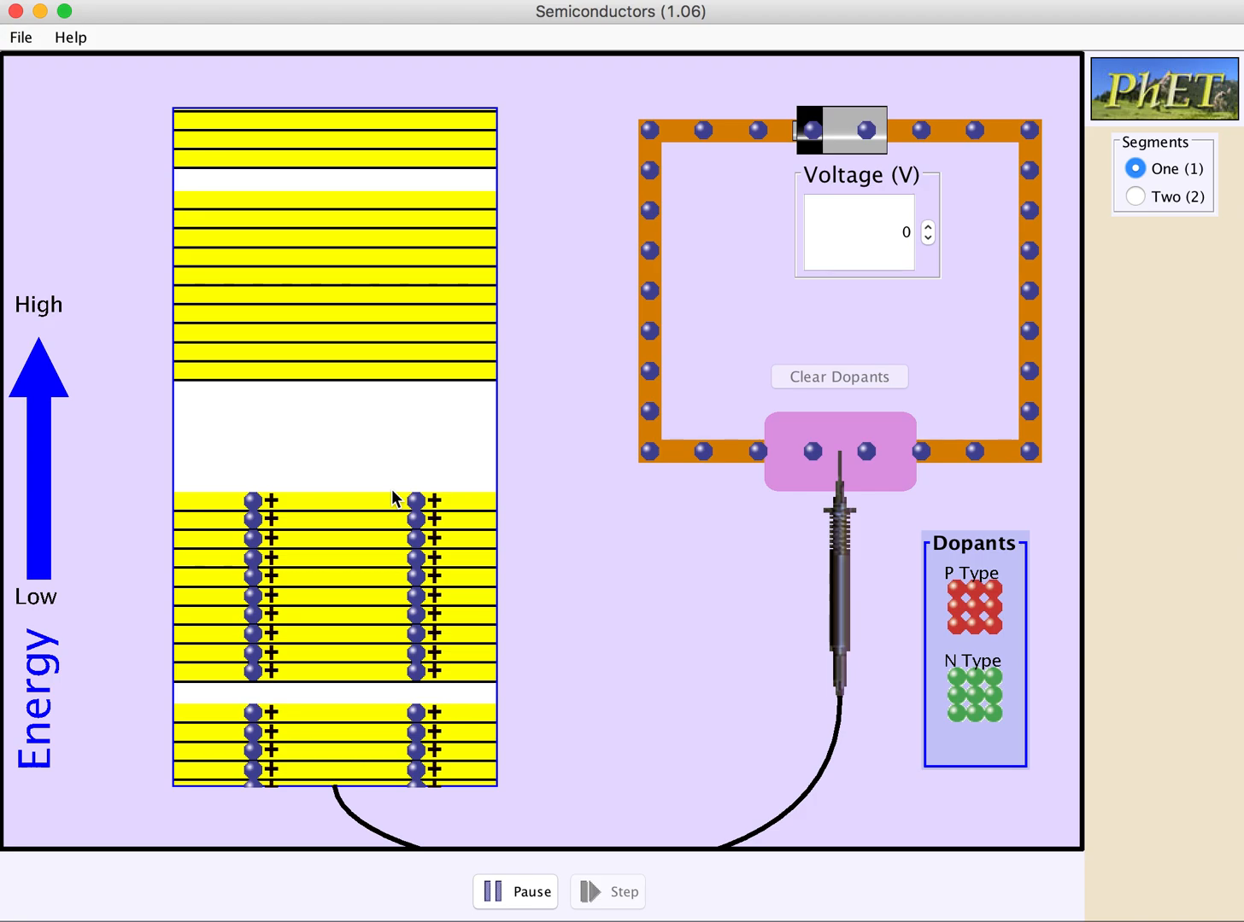
mouse_move(576, 464)
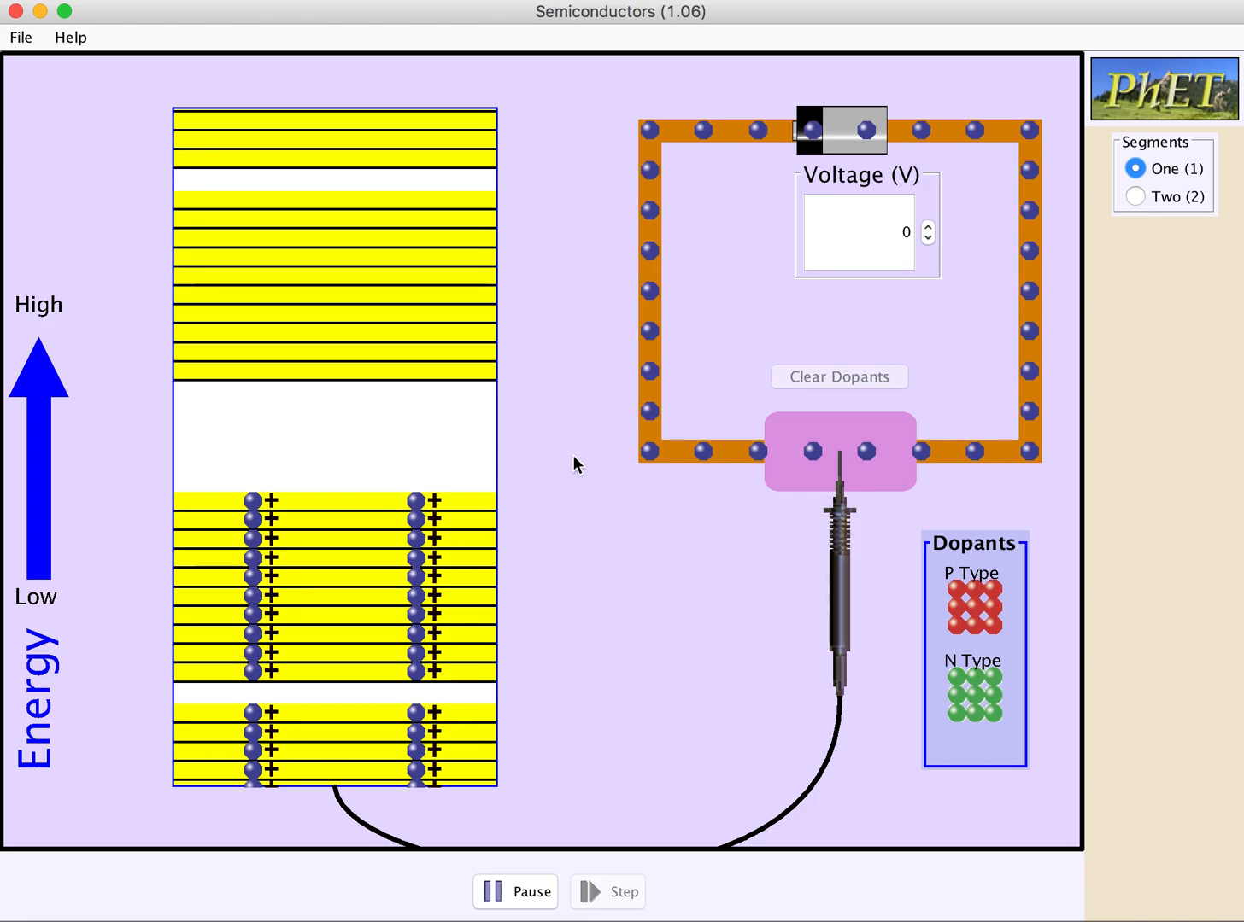
mouse_move(970, 609)
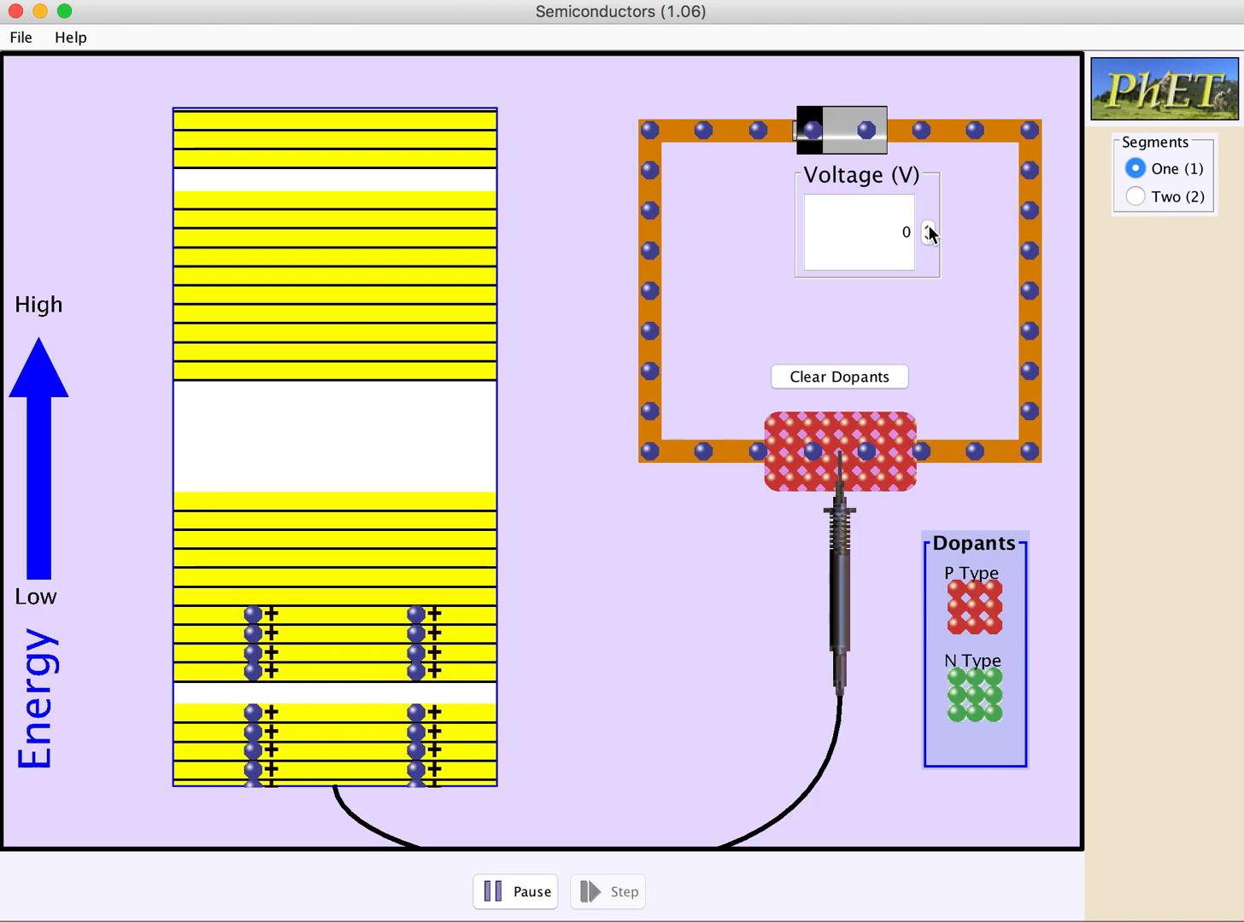
Sweep the battery voltage up to positive values, then down to −1.5 V.
click(929, 226)
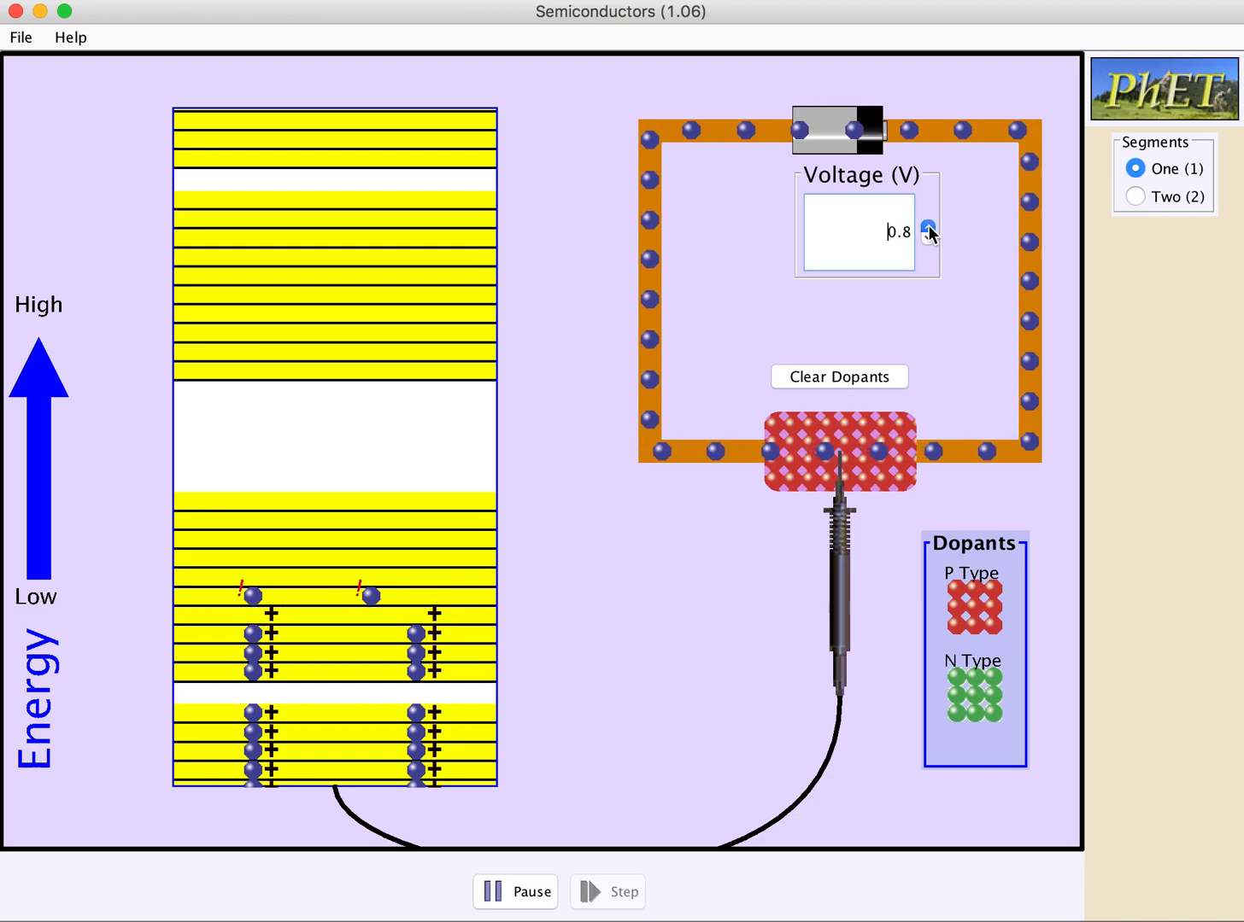
click(928, 229)
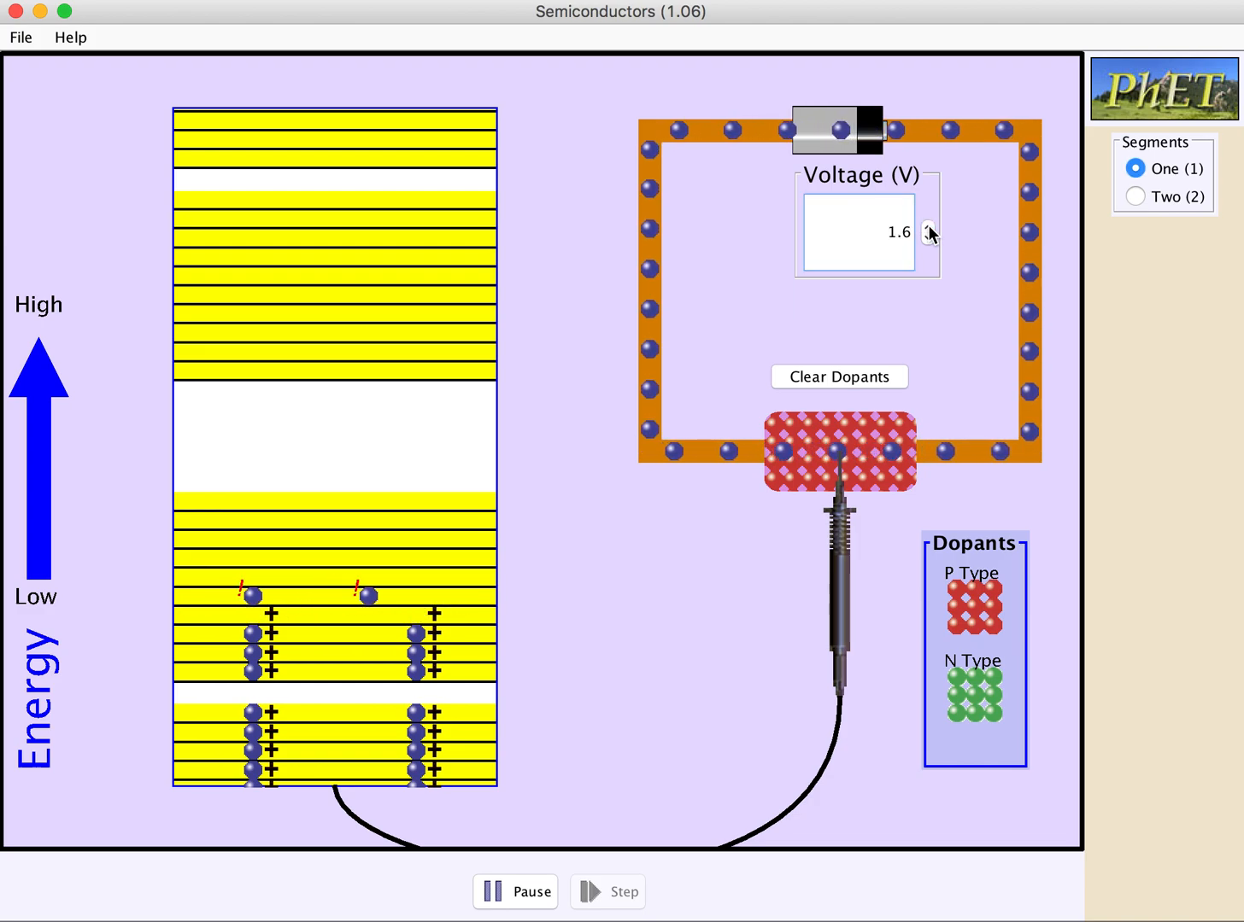
click(927, 240)
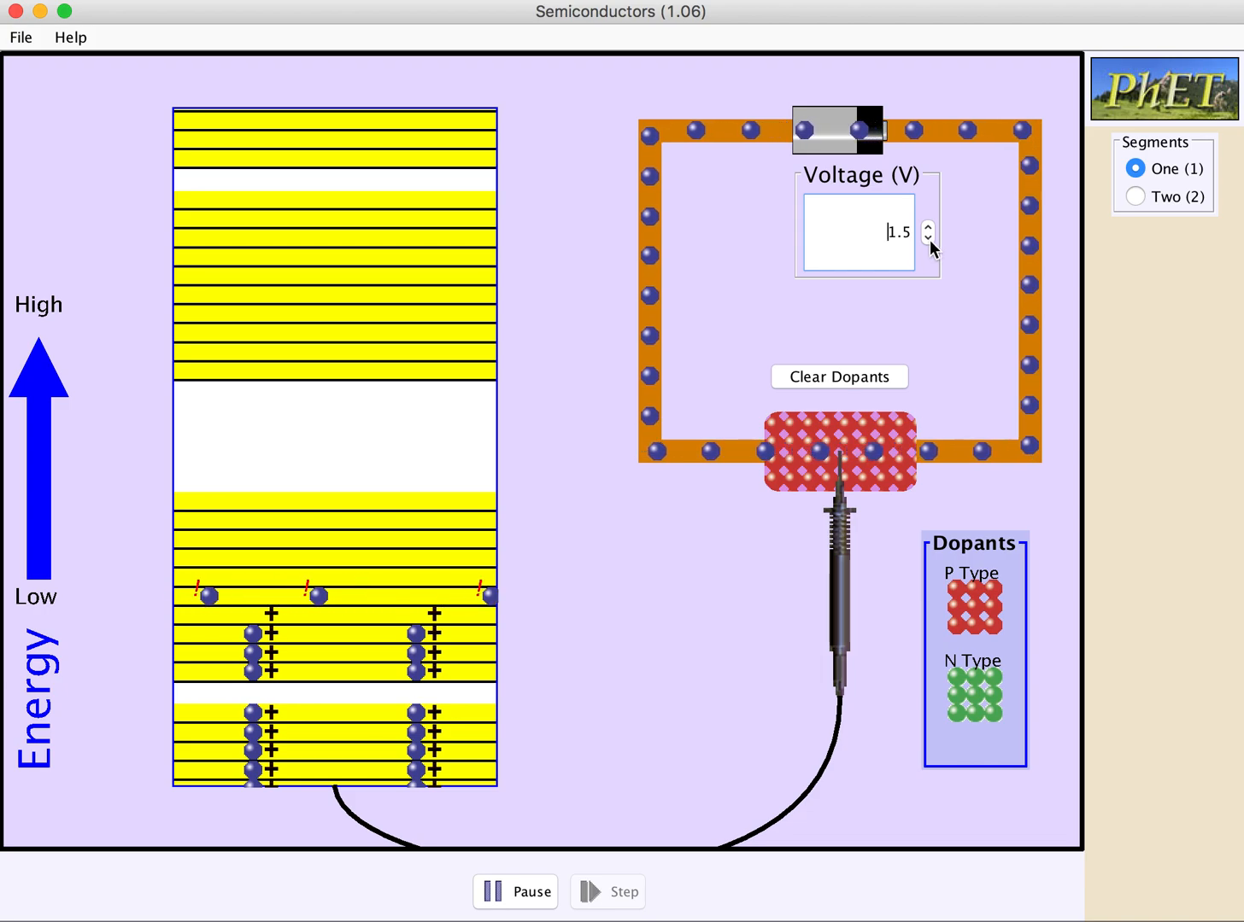
click(927, 242)
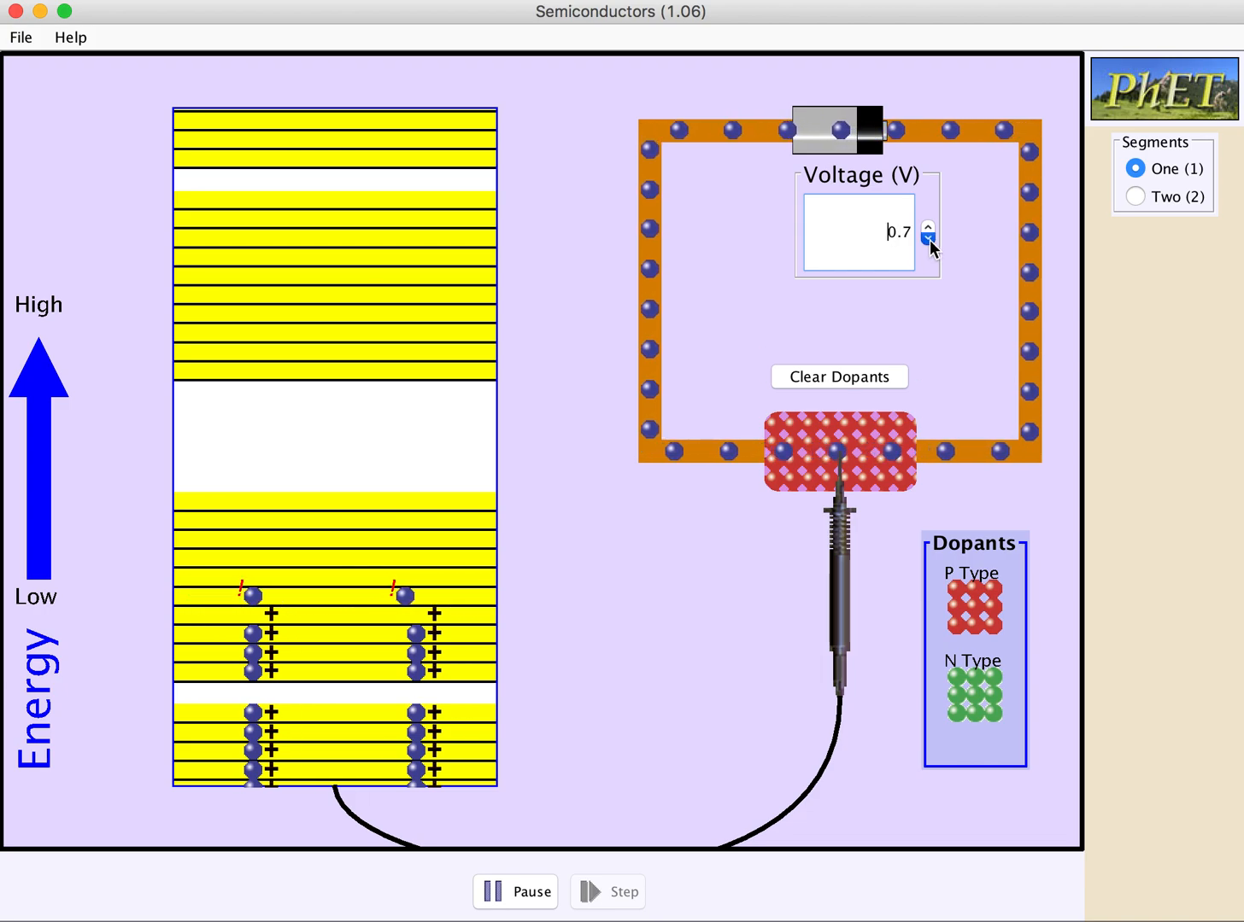
click(927, 242)
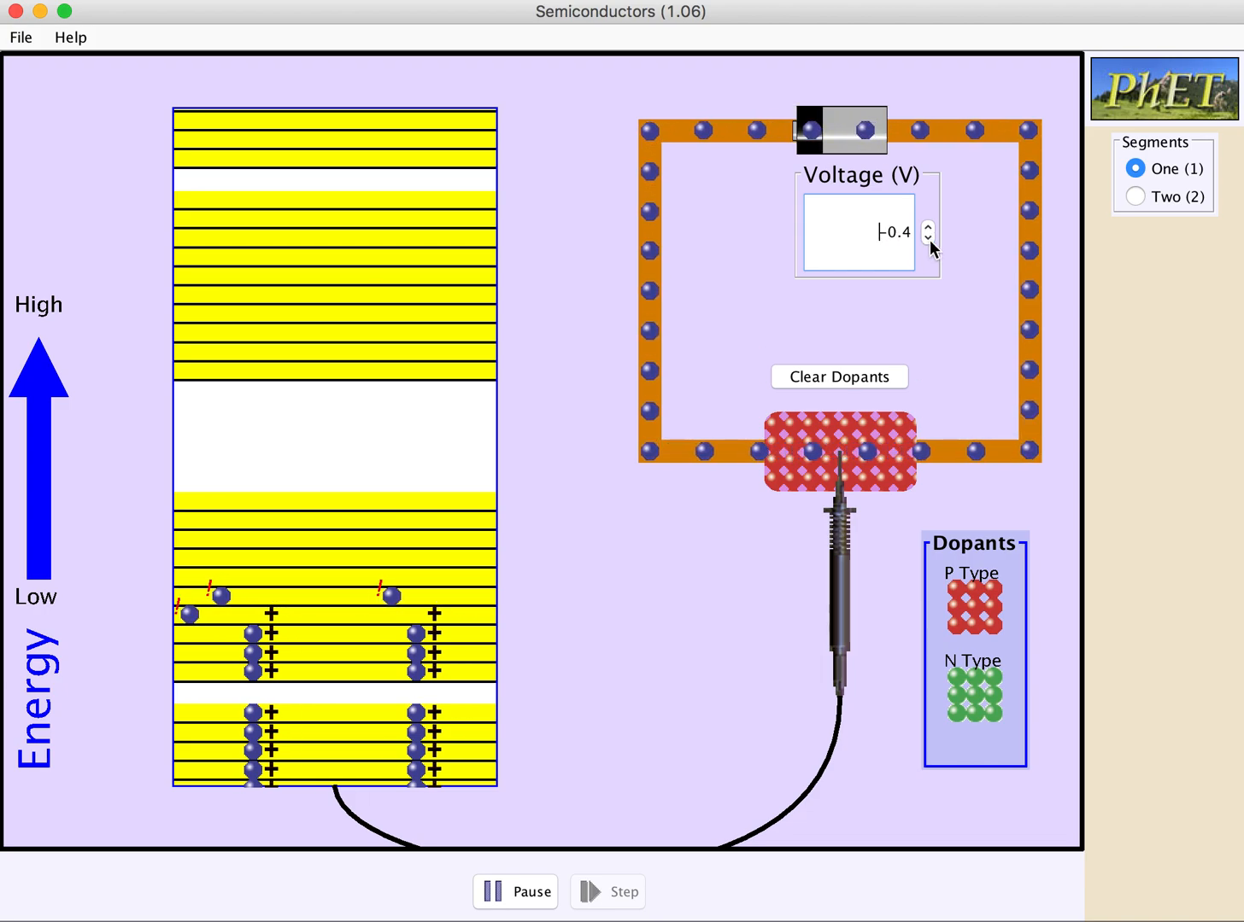
click(927, 237)
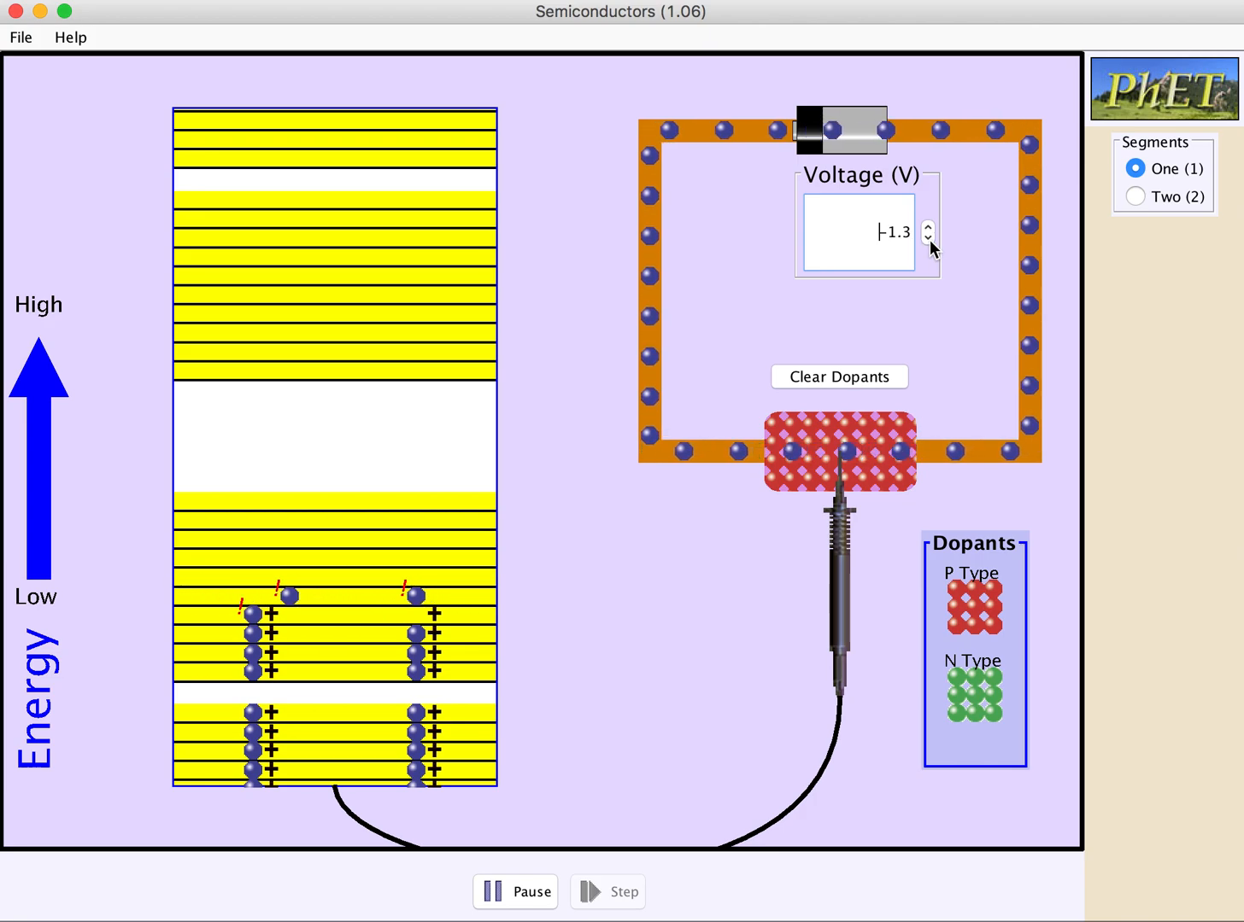
click(928, 238)
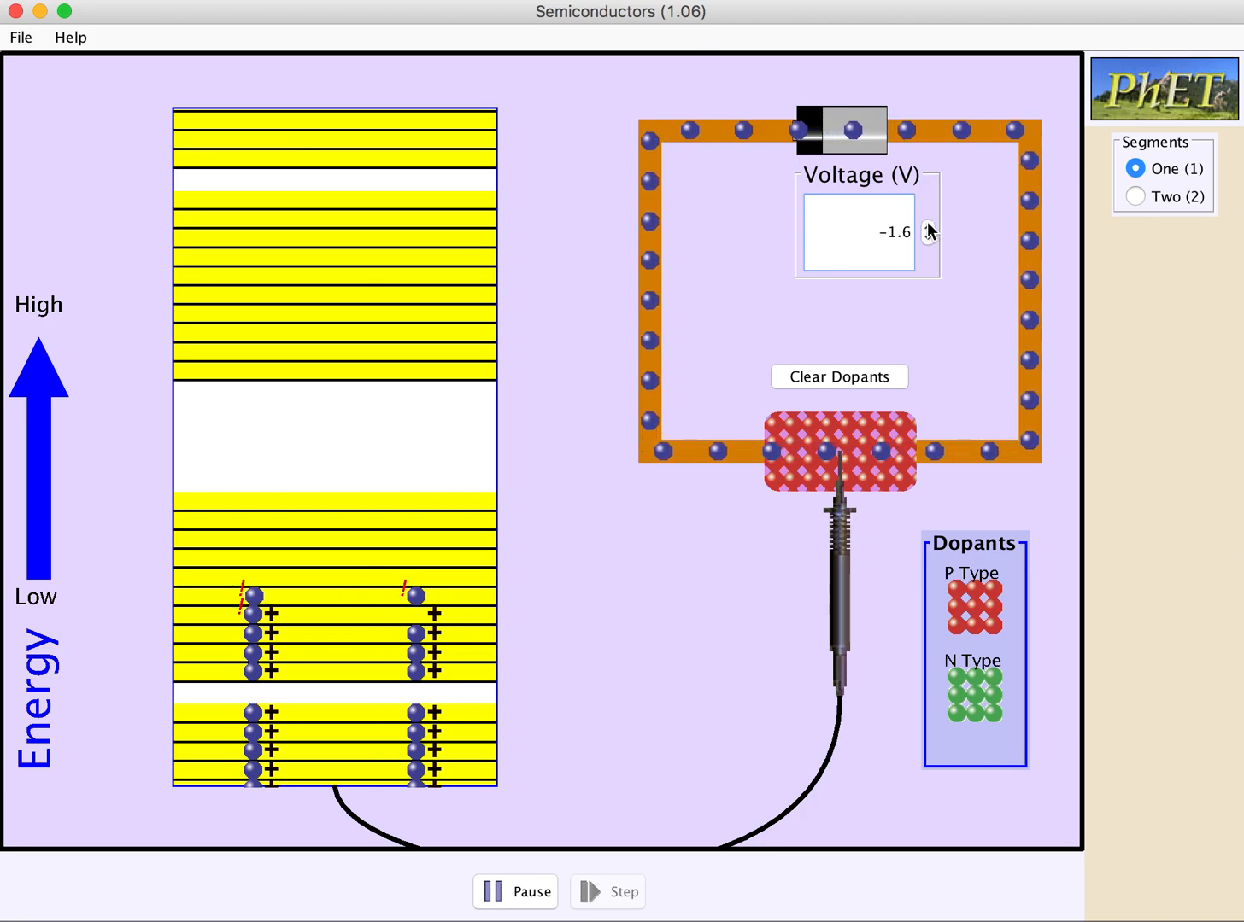
click(928, 226)
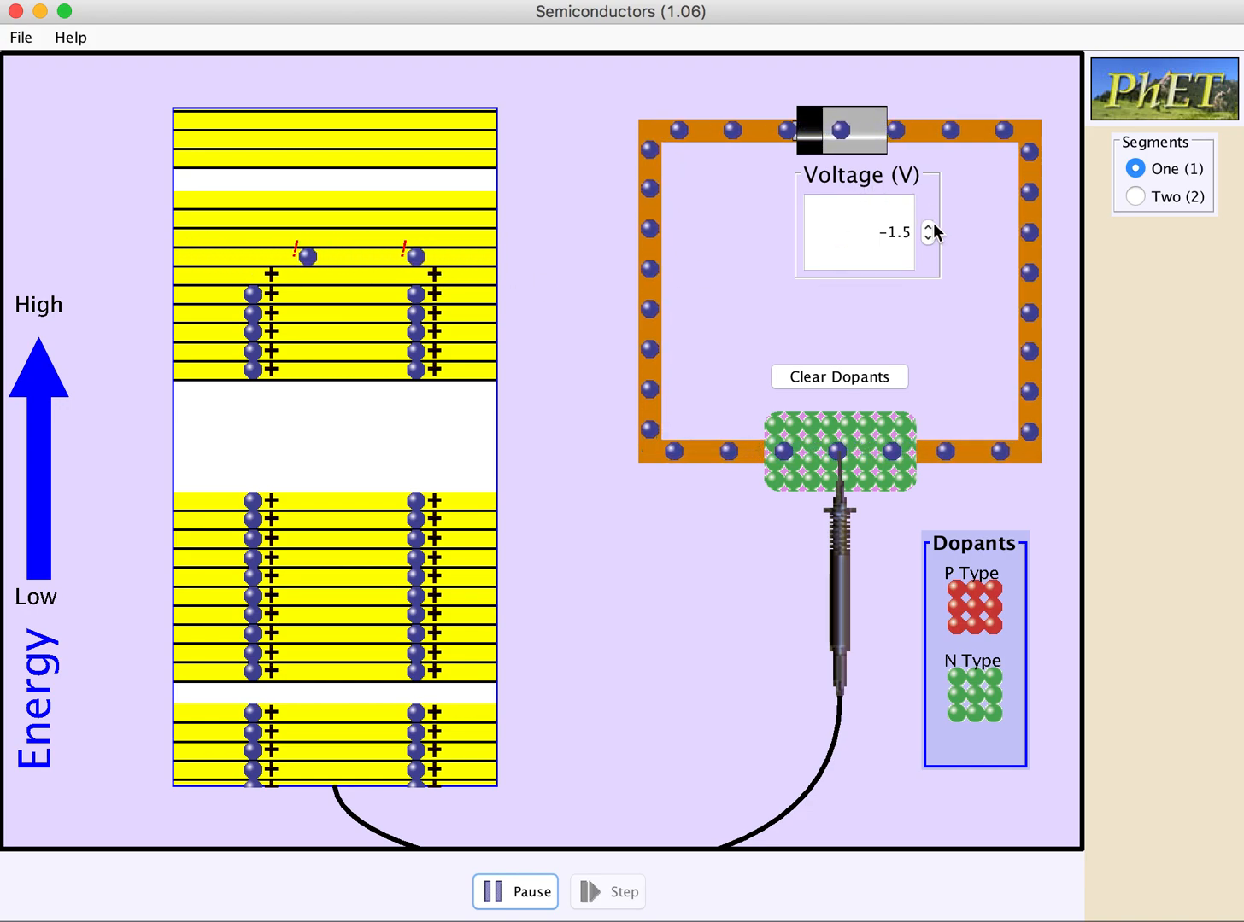
Raise the battery voltage from −1.5 V to +1.5 V so current flows.
click(929, 223)
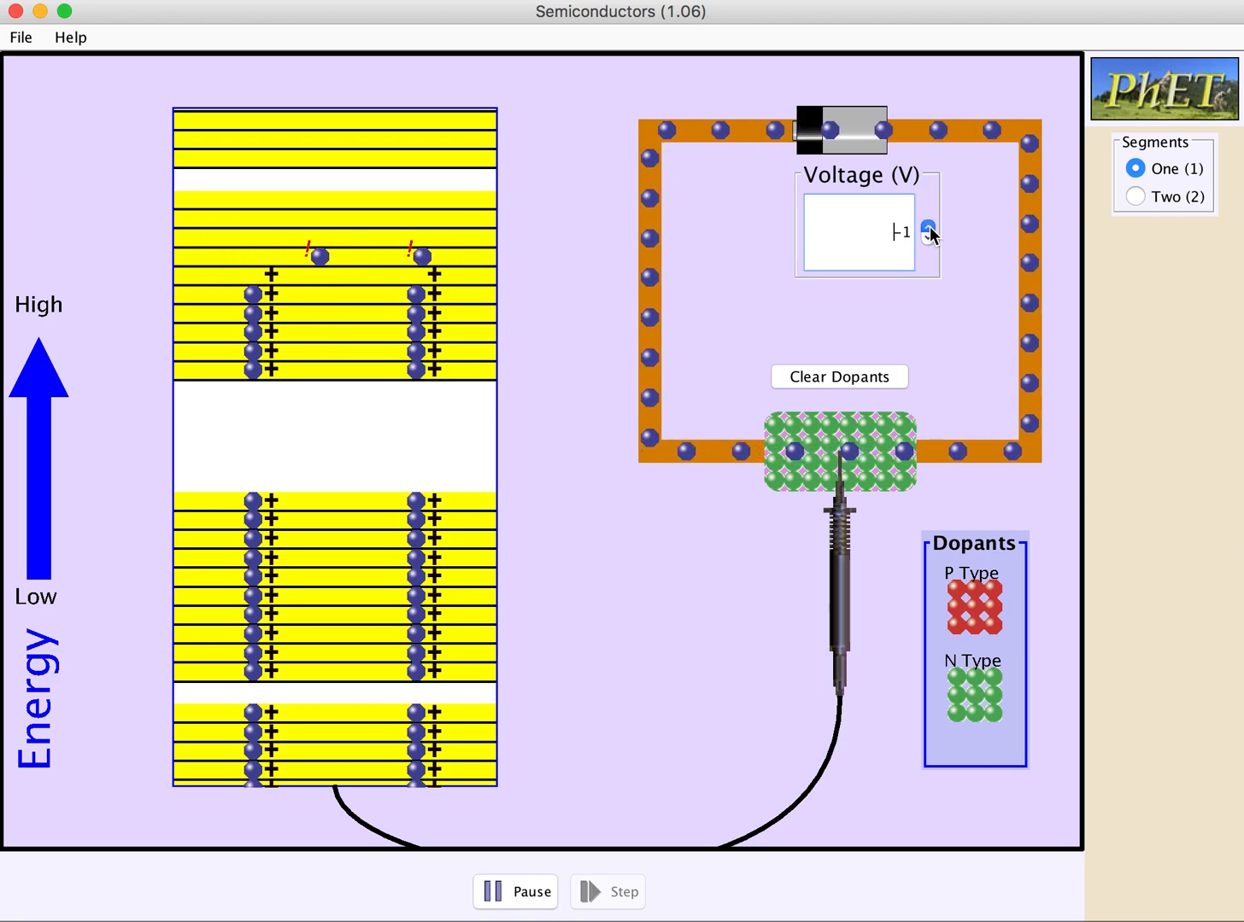
click(929, 231)
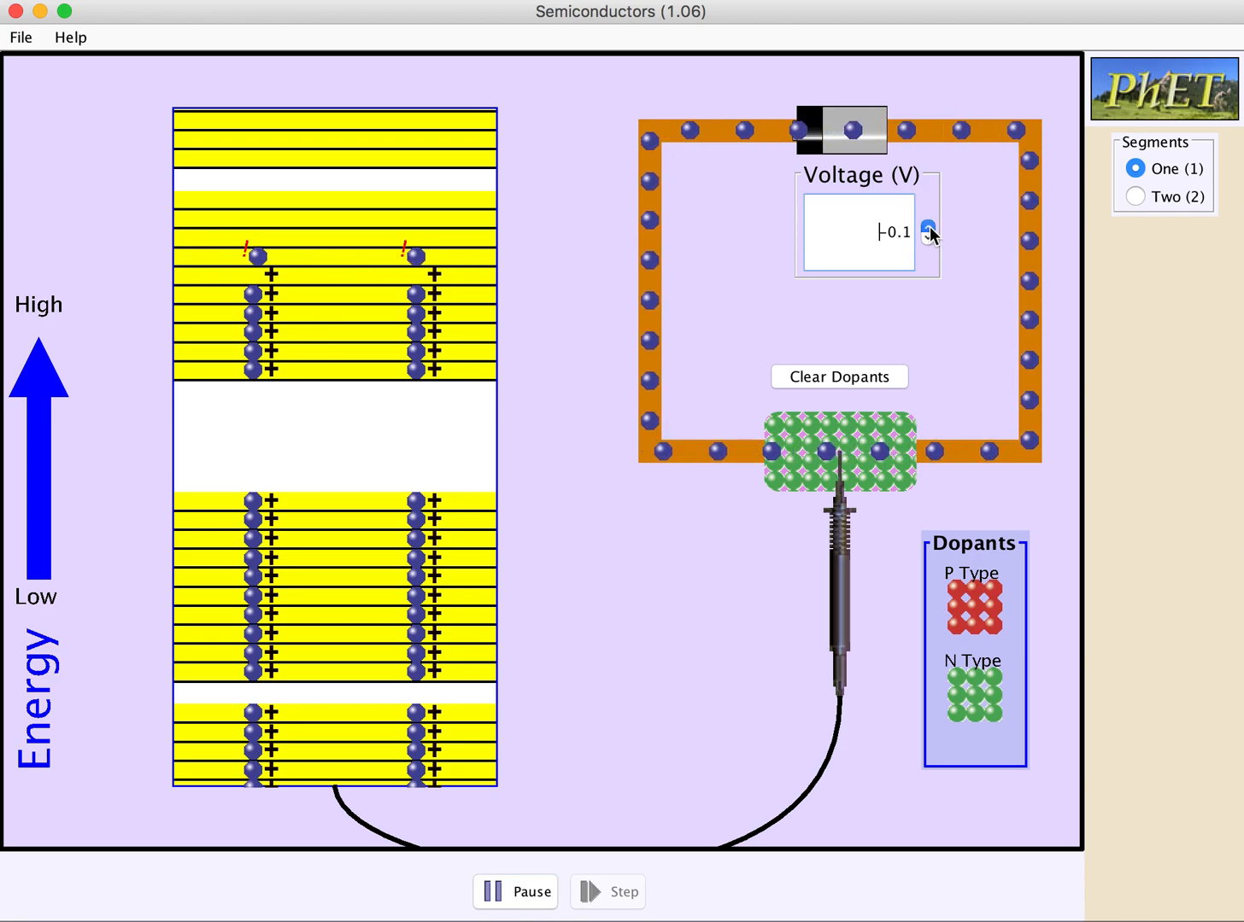
click(929, 229)
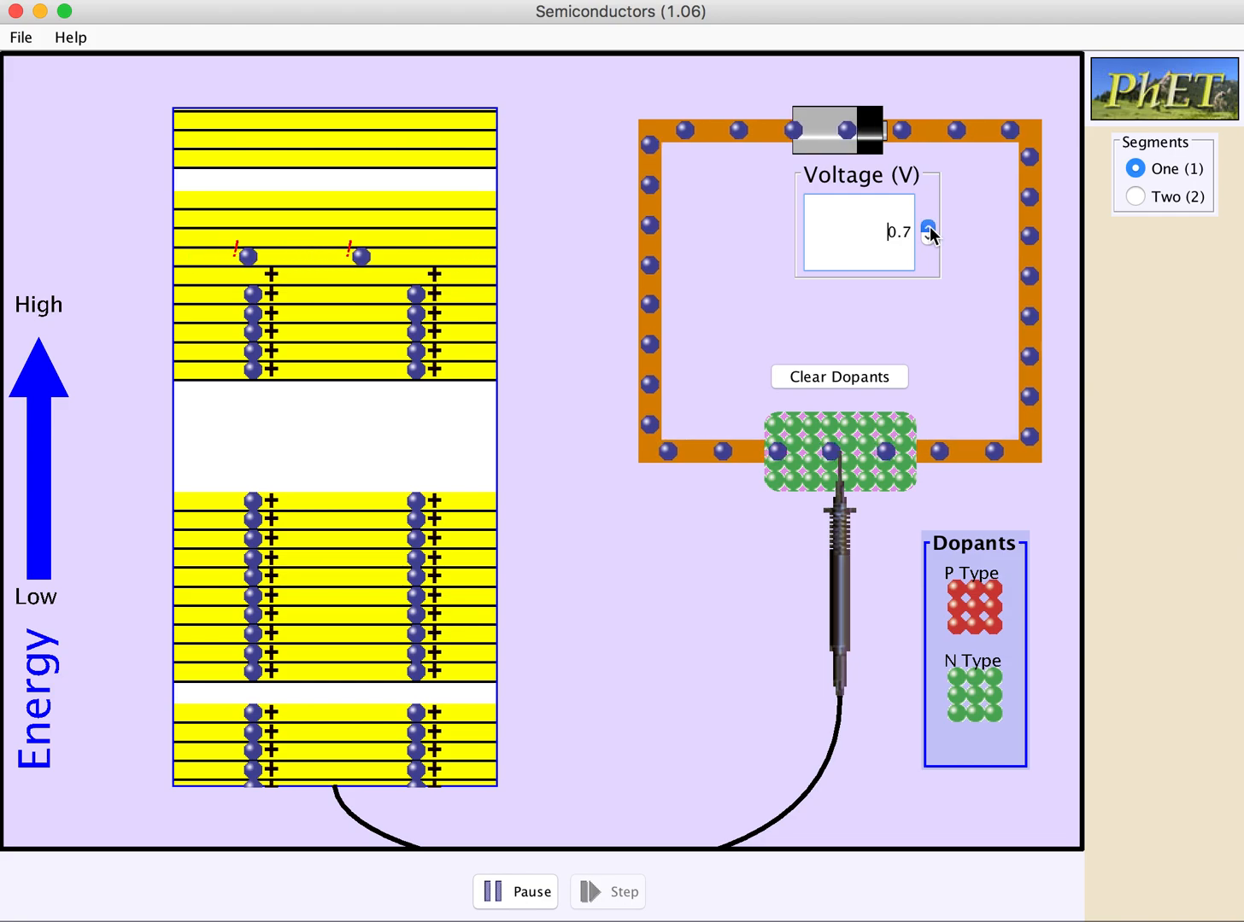
click(929, 225)
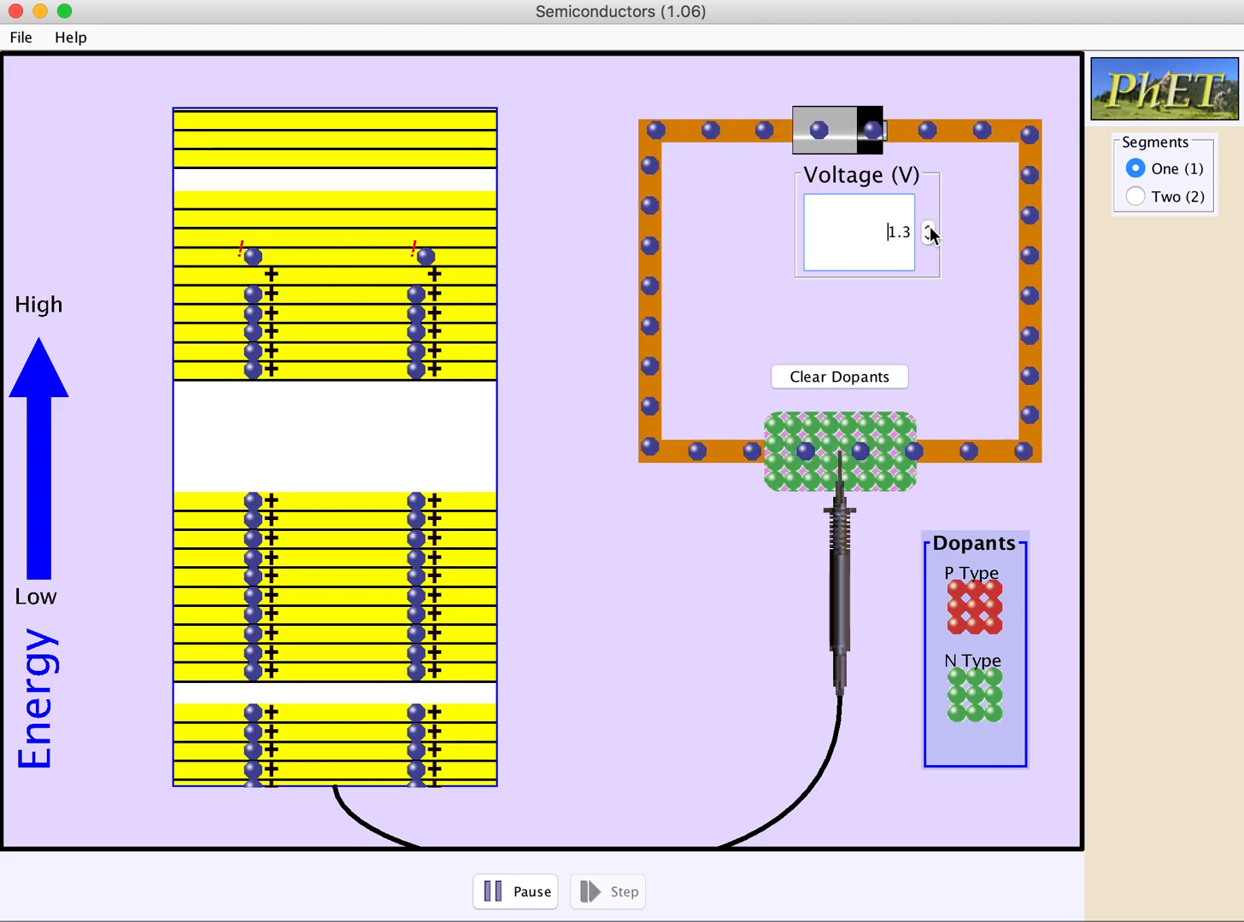
click(930, 225)
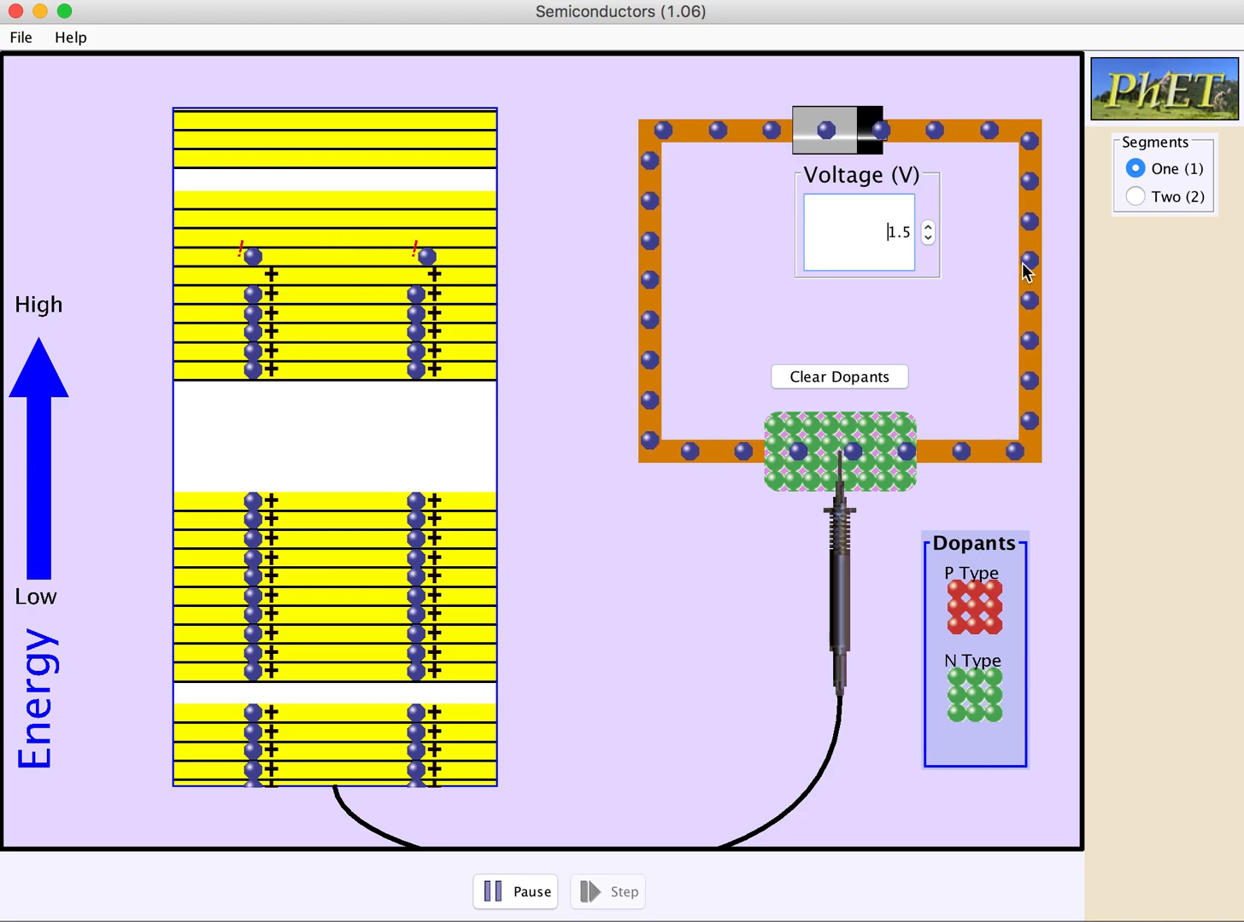
Set Segments to Two, giving two undoped segments with two band diagrams.
click(1135, 196)
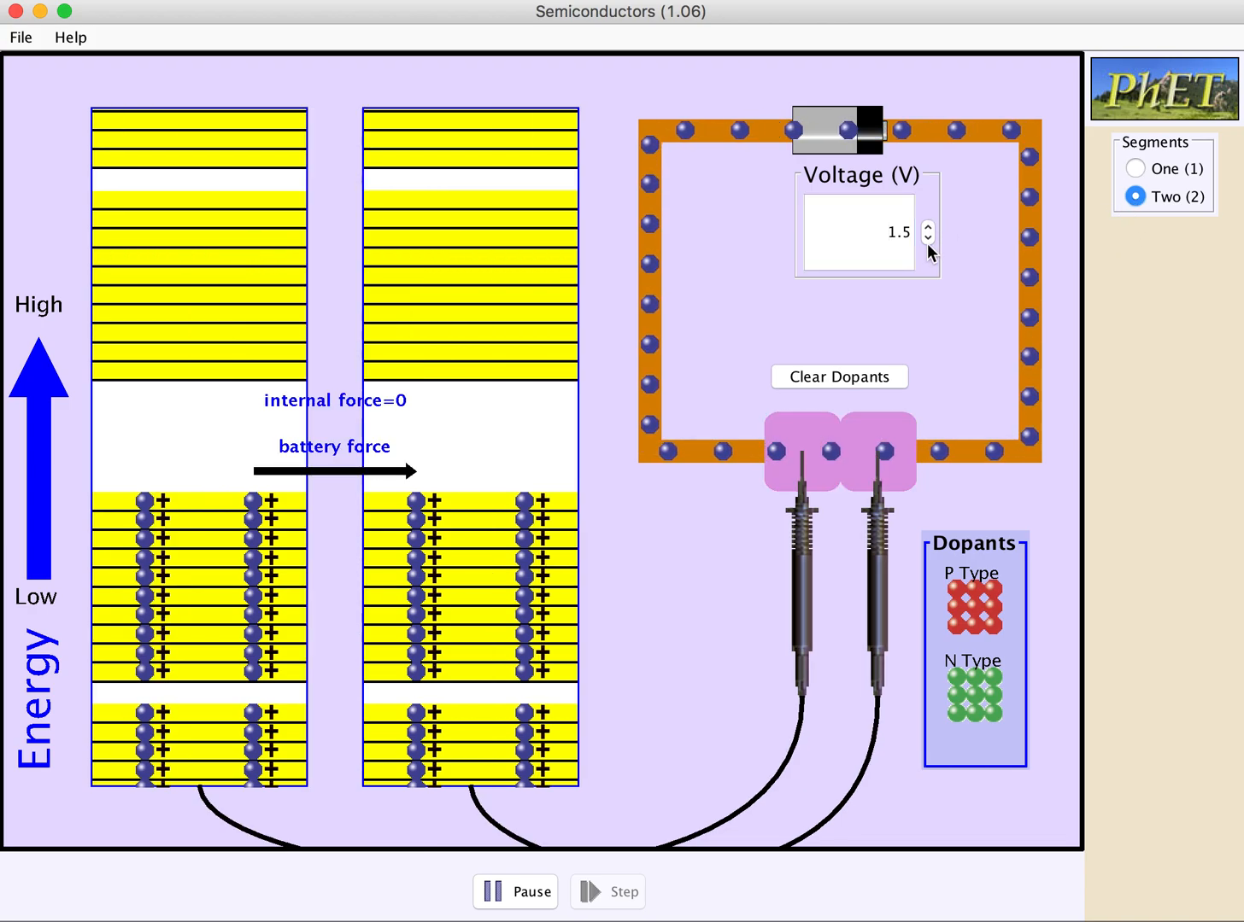
mouse_move(867, 126)
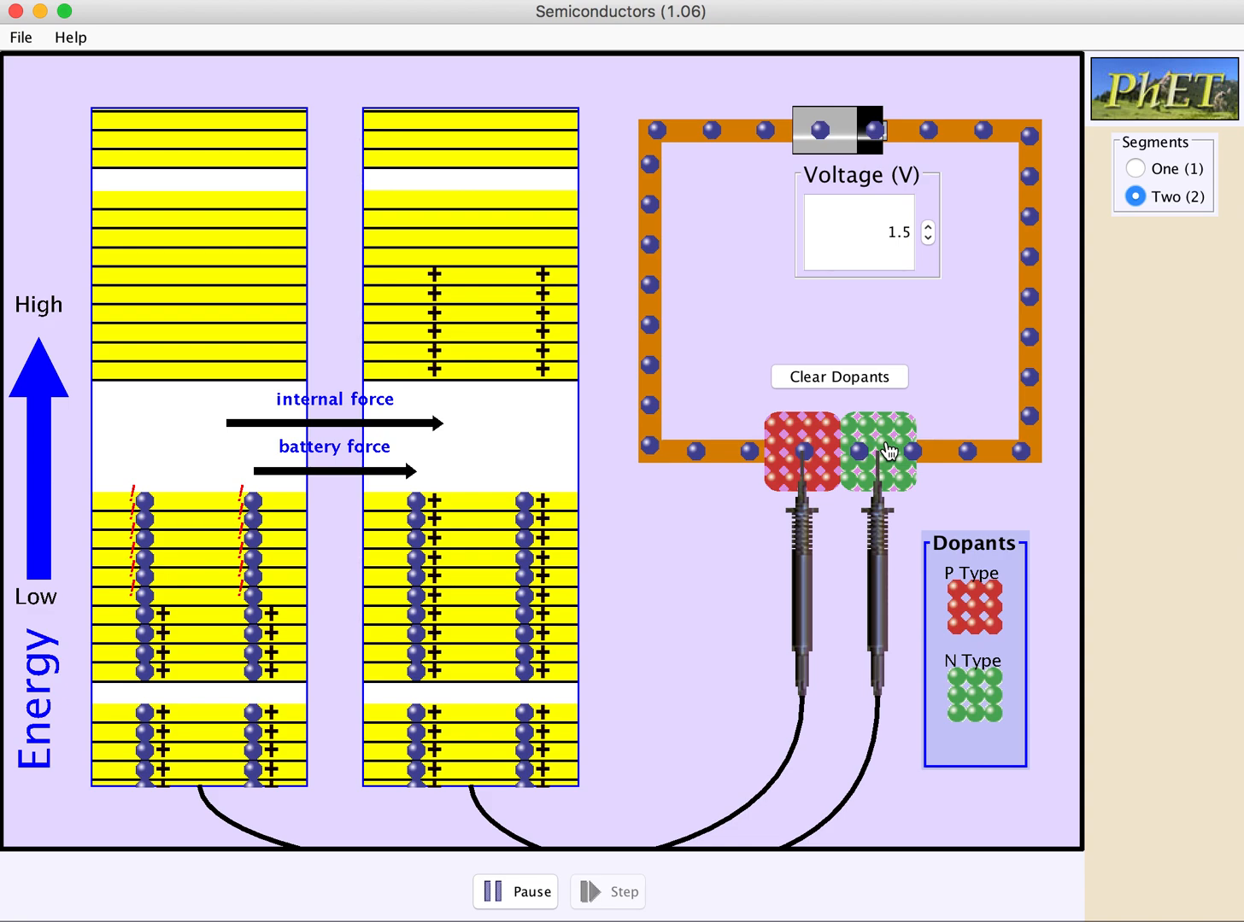
mouse_move(854, 512)
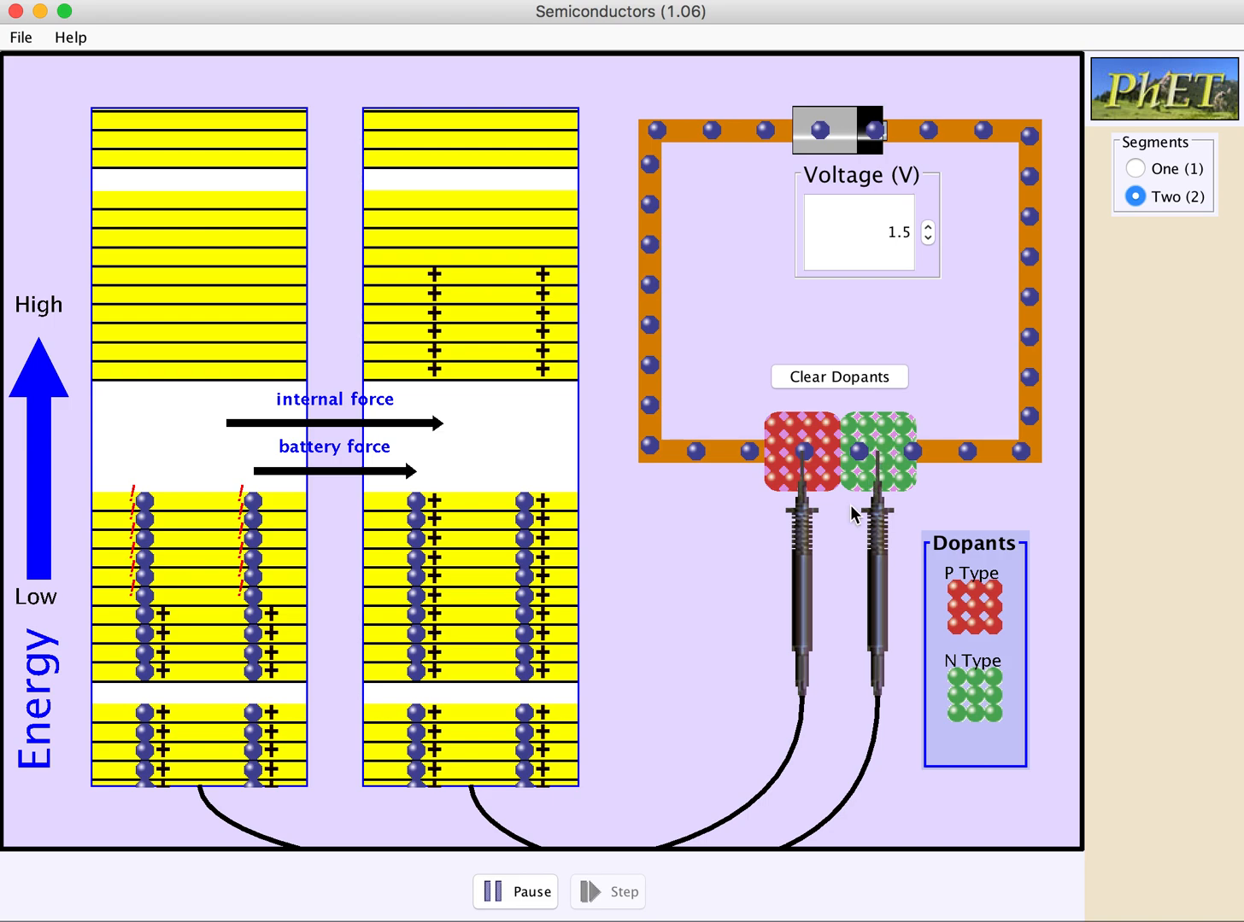
mouse_move(274, 595)
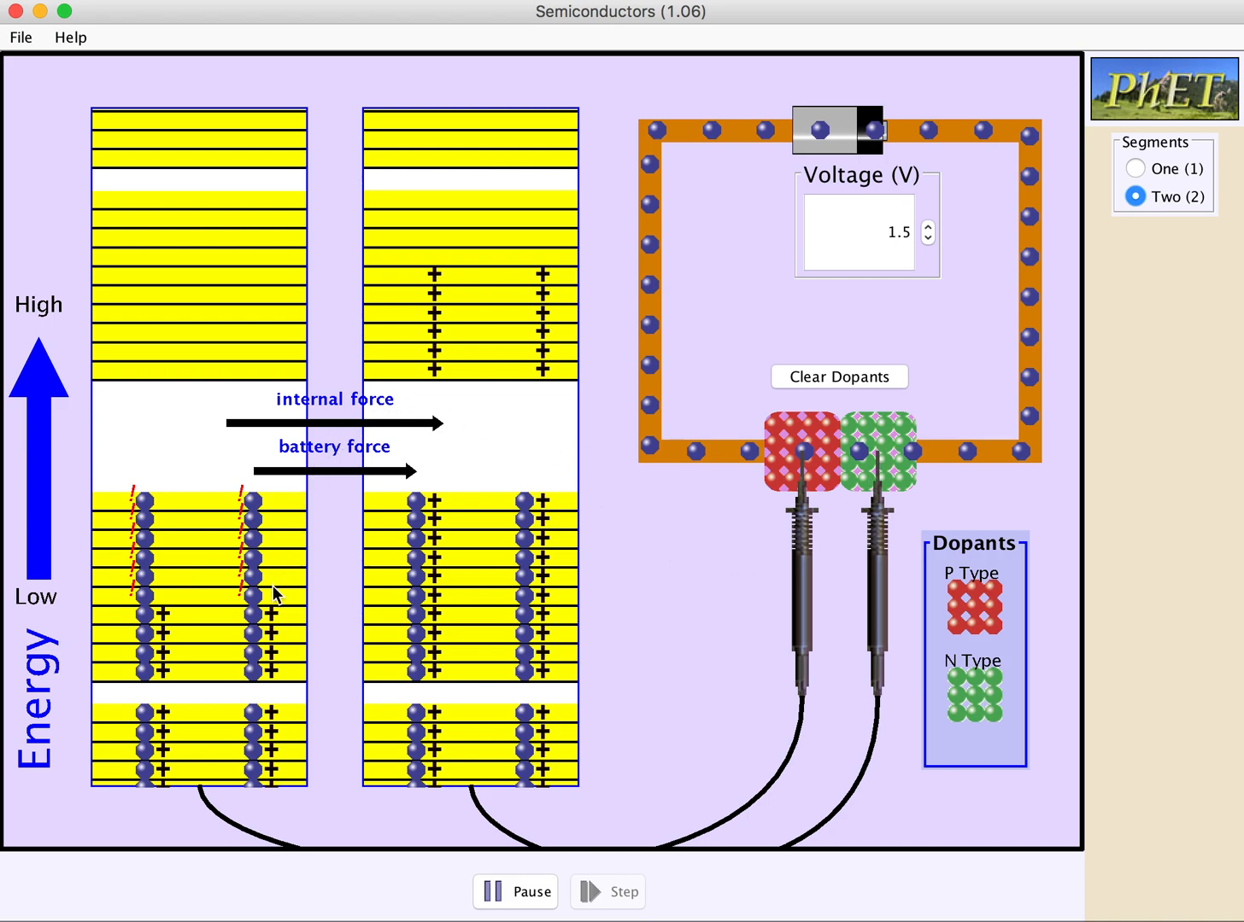
mouse_move(301, 550)
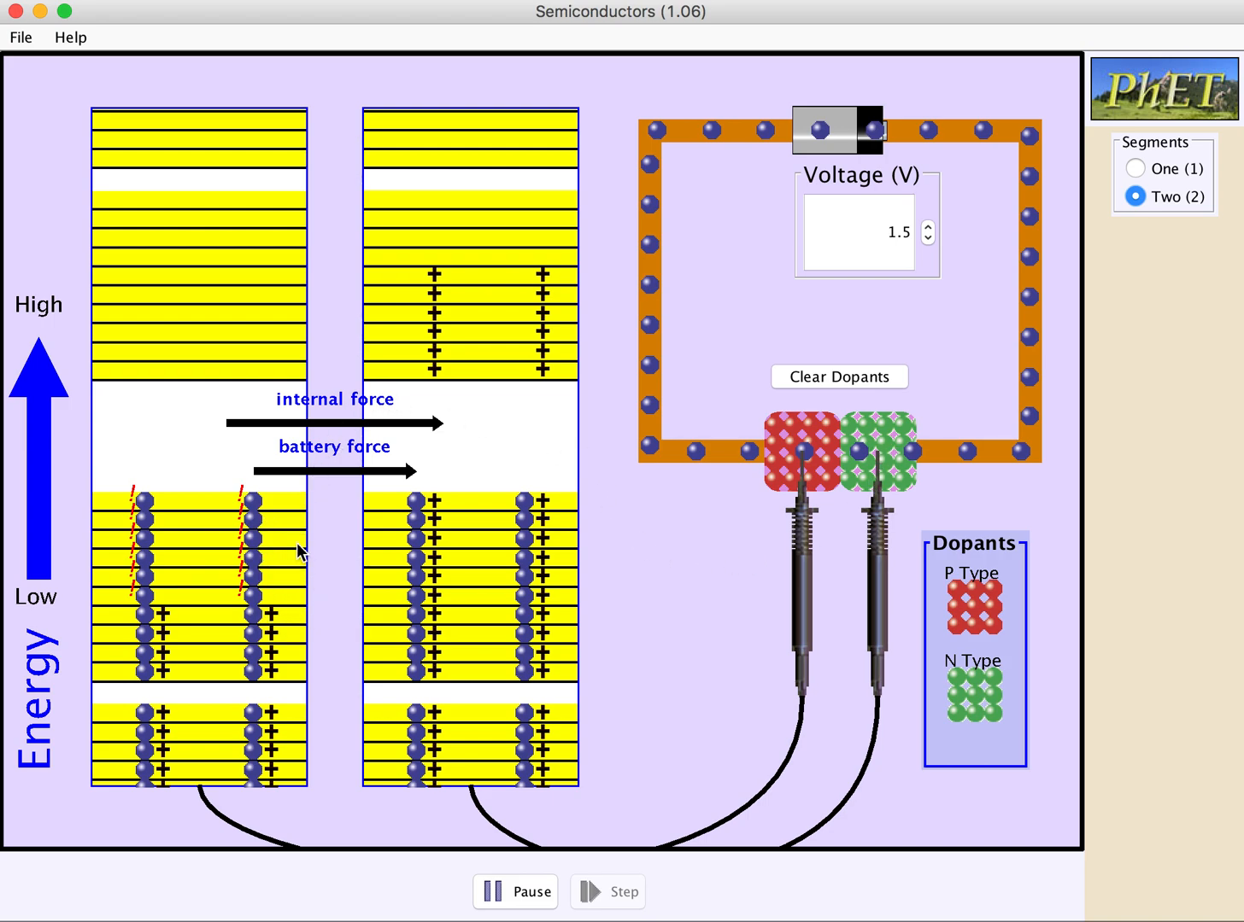
mouse_move(498, 332)
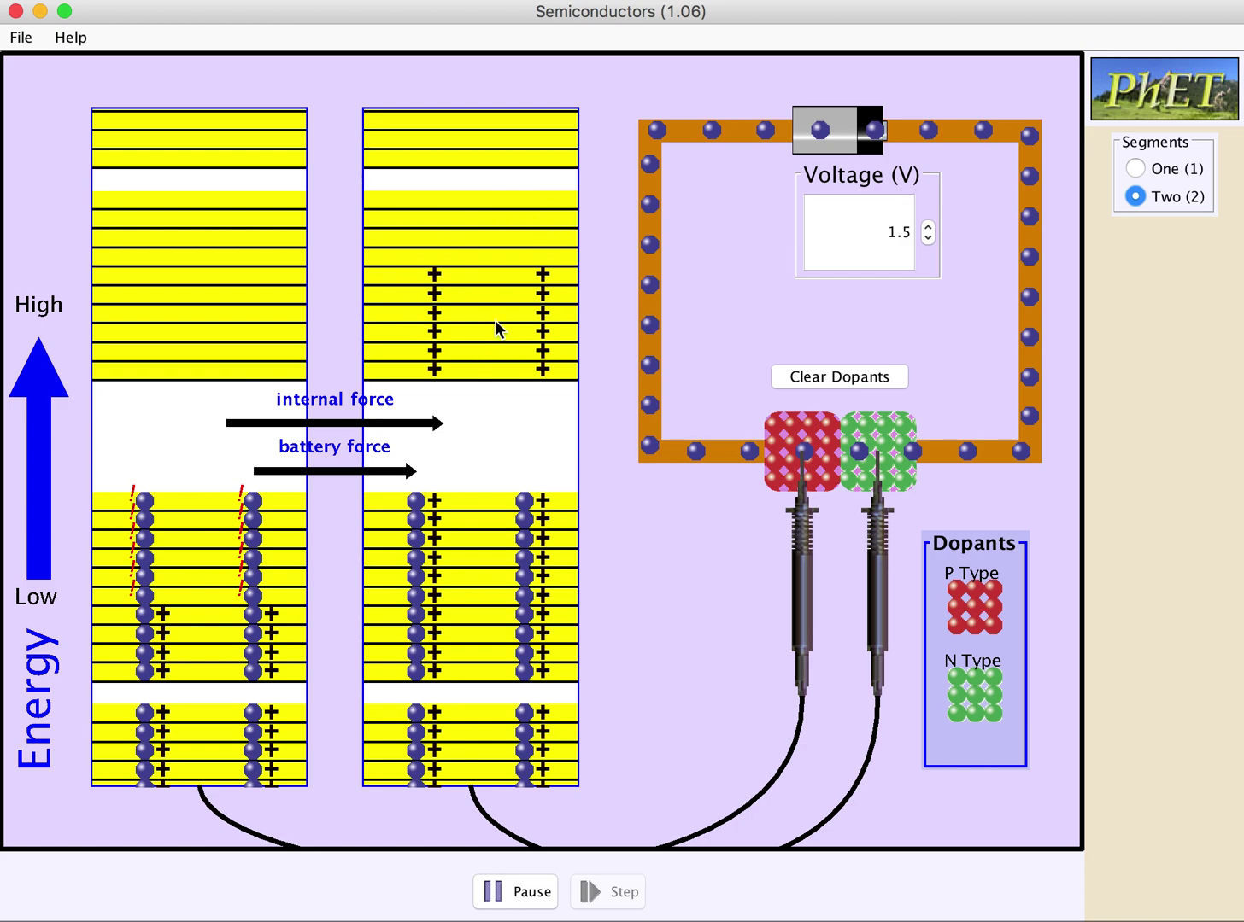
mouse_move(357, 429)
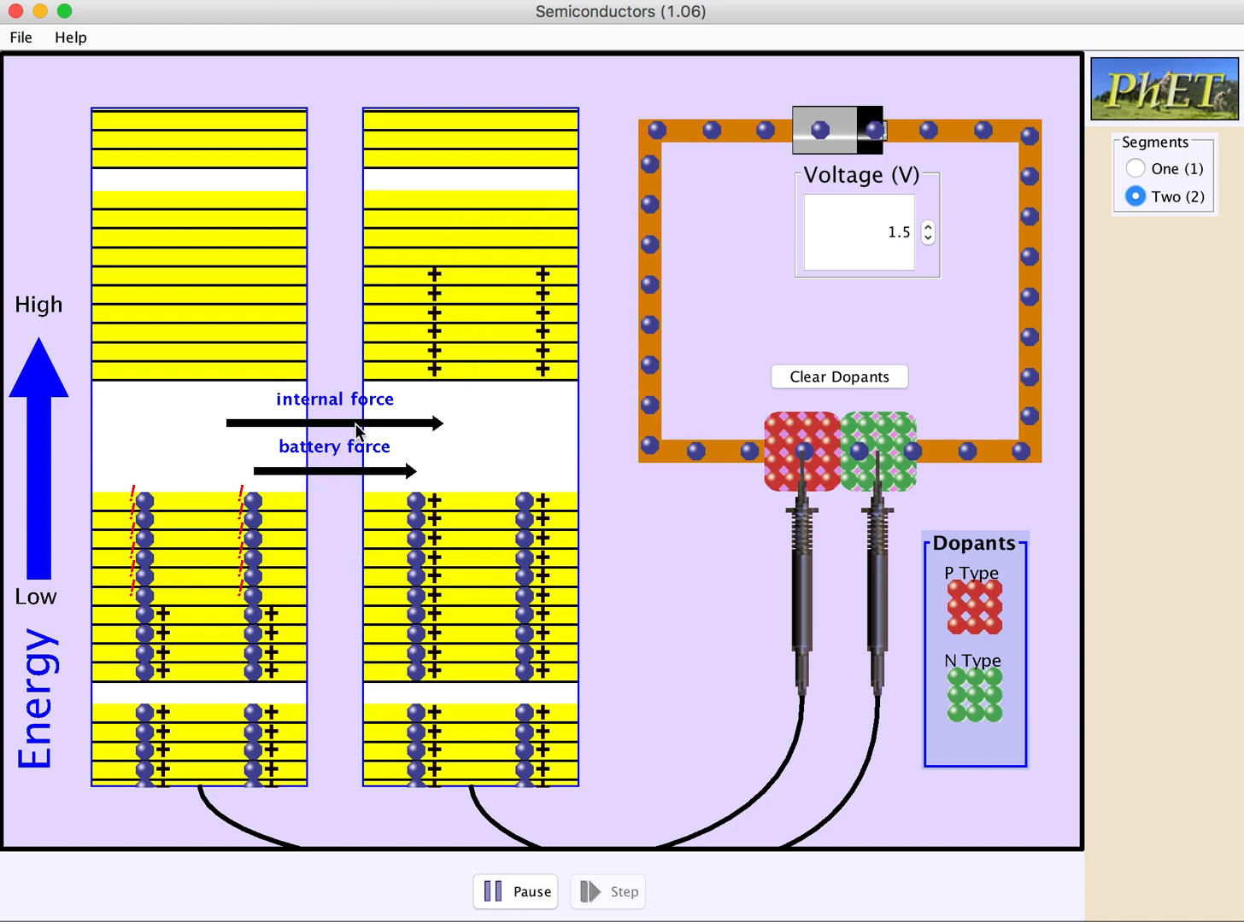
mouse_move(784, 323)
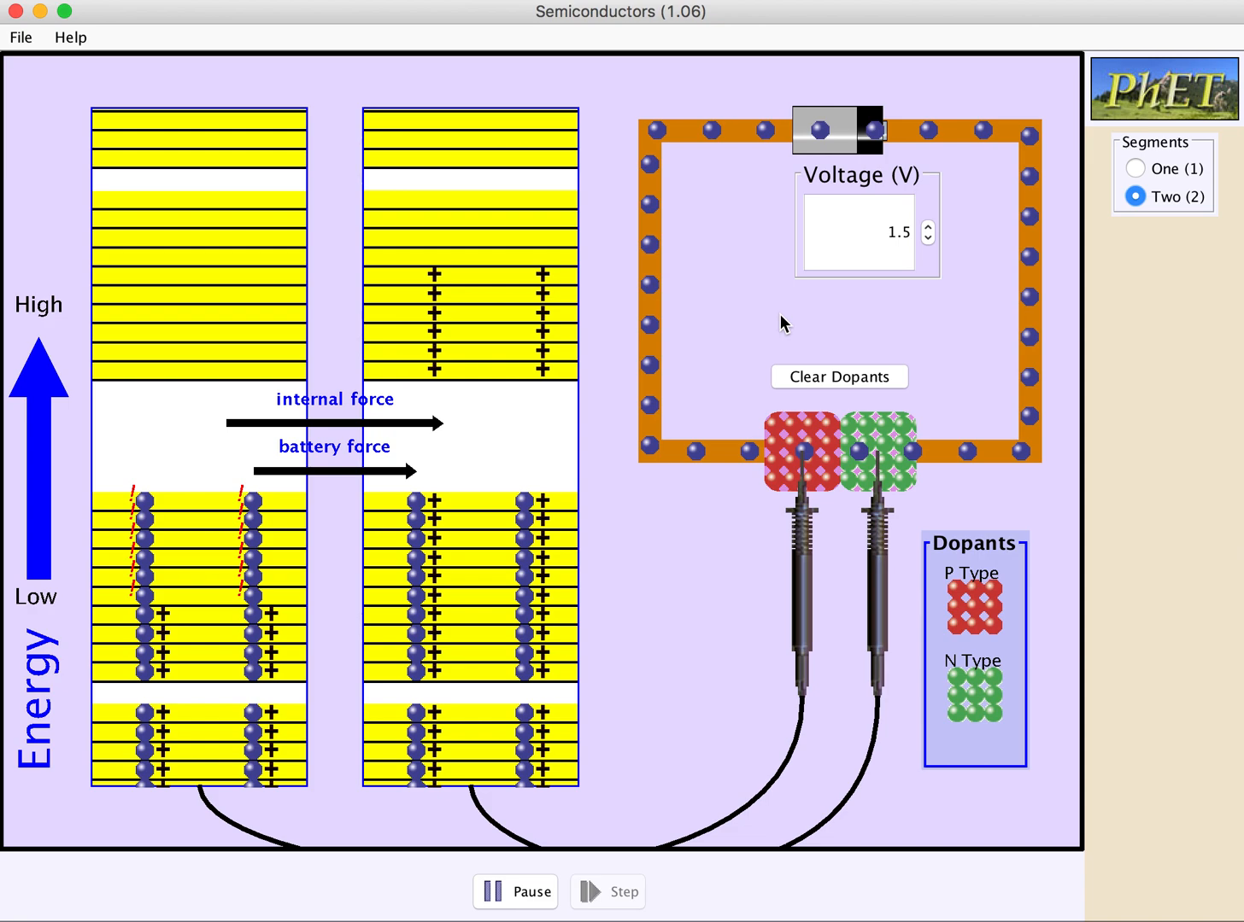
mouse_move(939, 244)
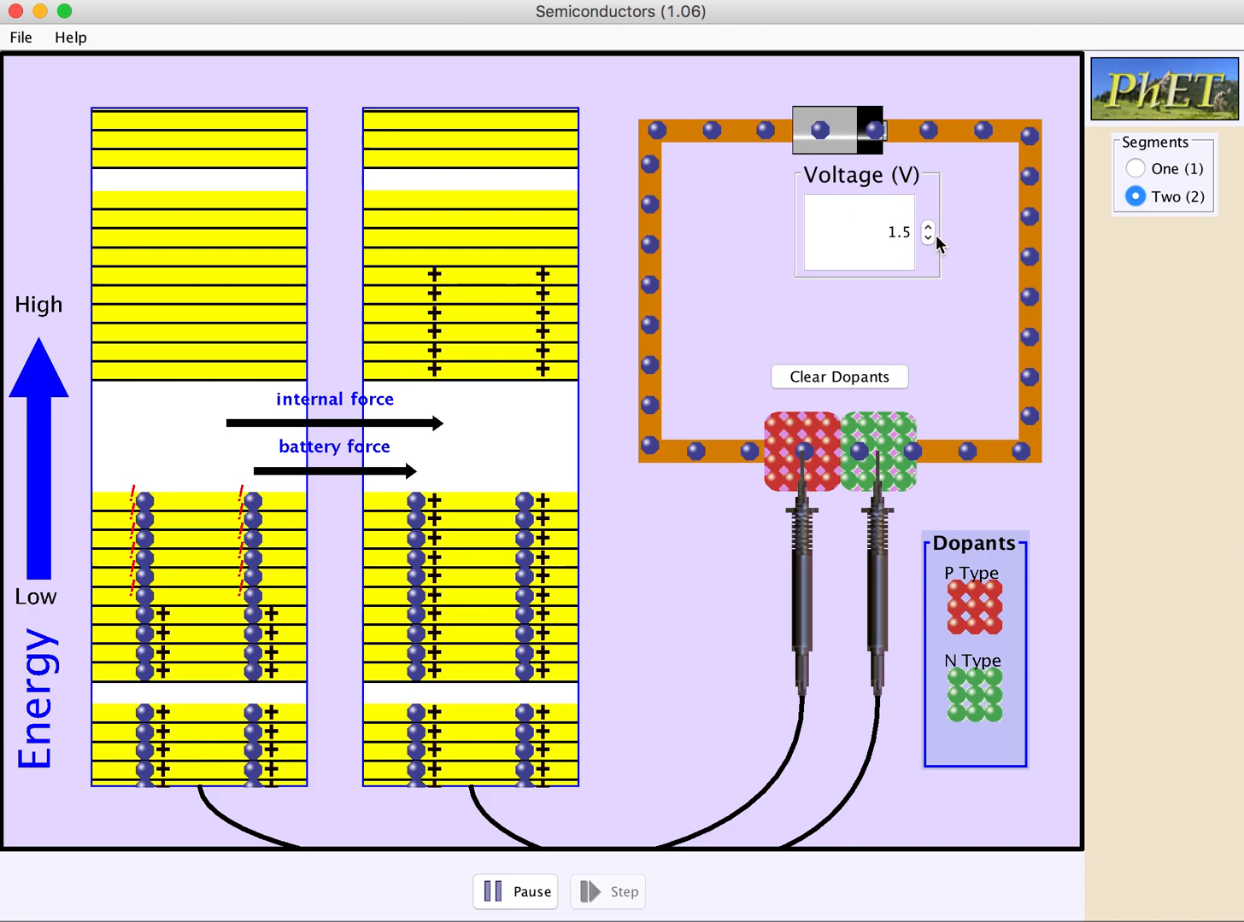
Step the battery voltage down through zero to −1.5 V across the P–N junction.
click(927, 227)
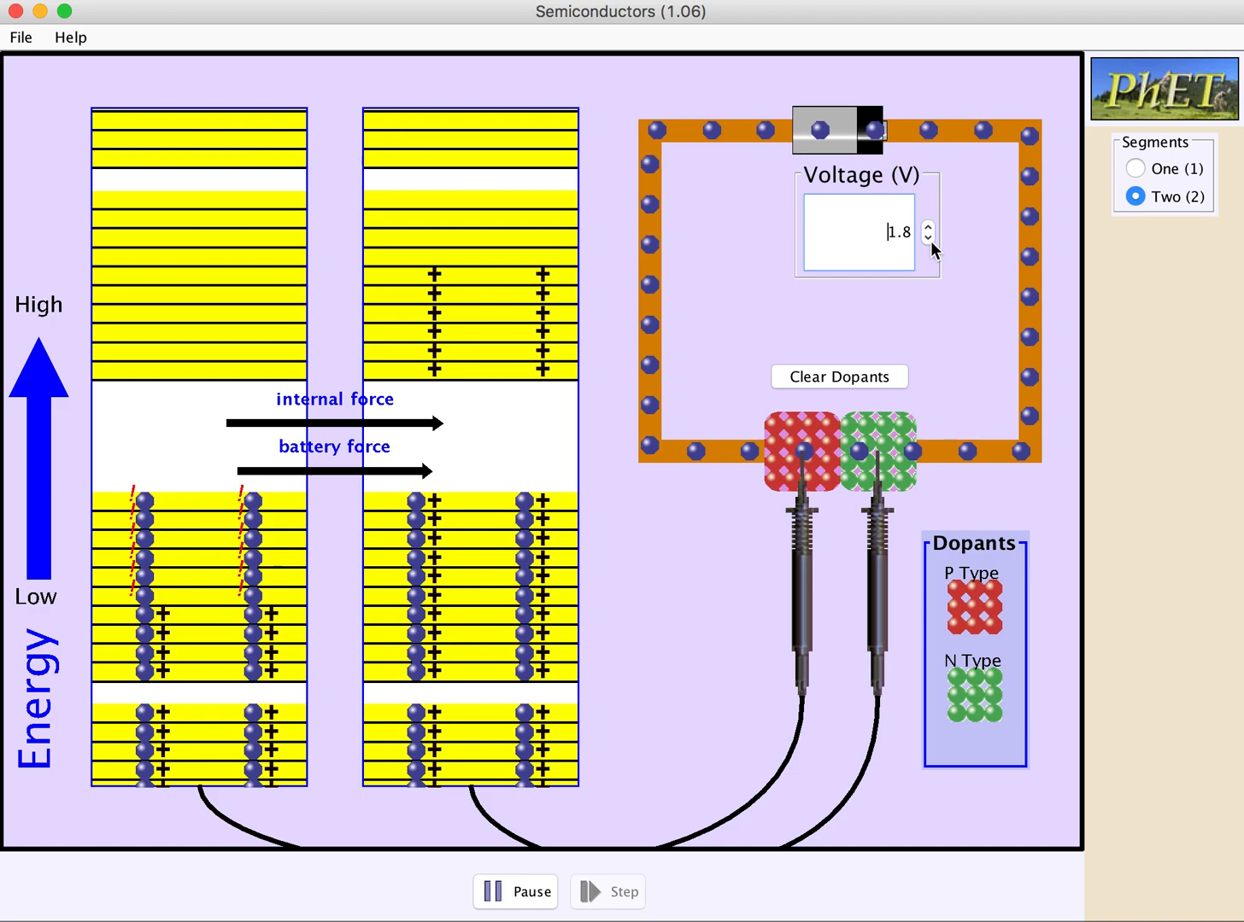
click(927, 239)
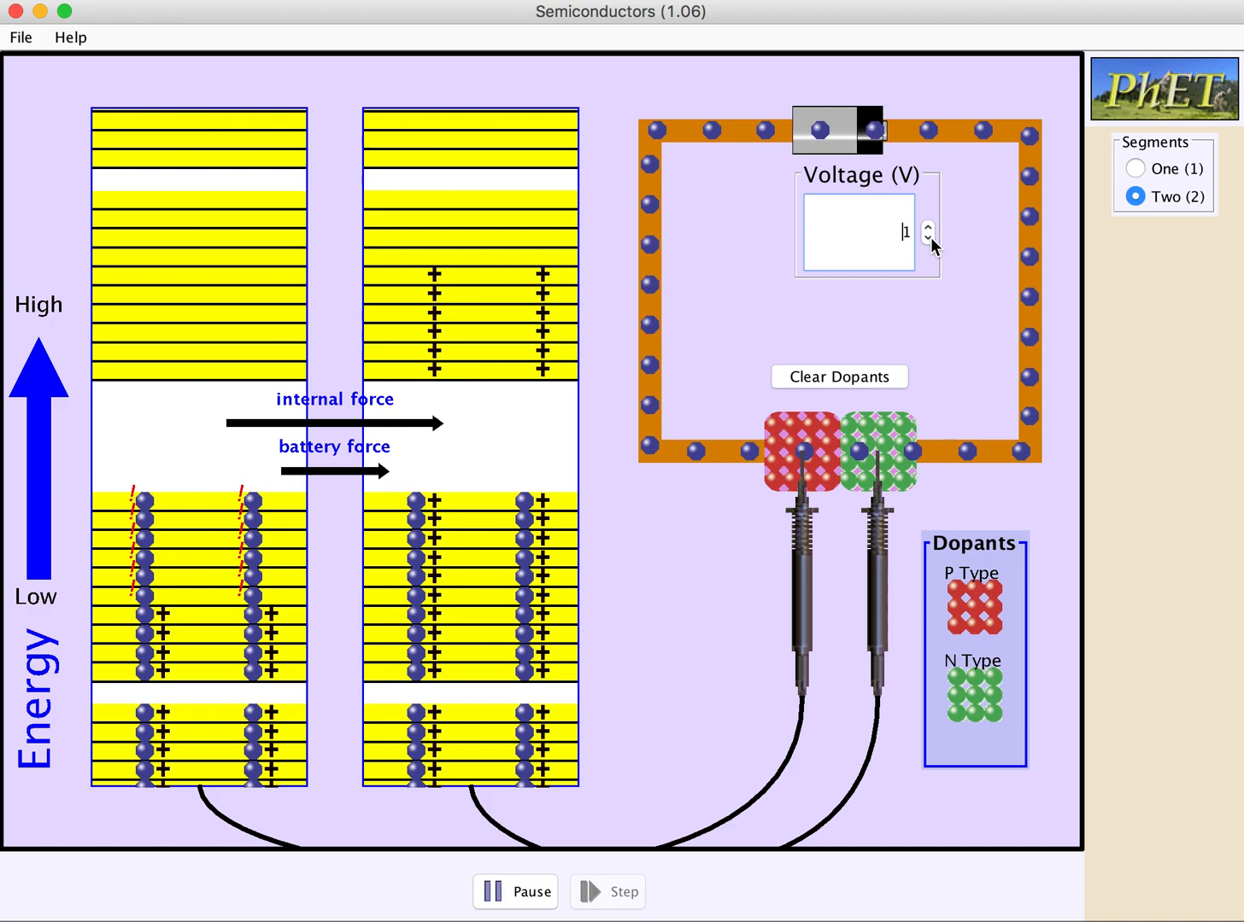
click(928, 237)
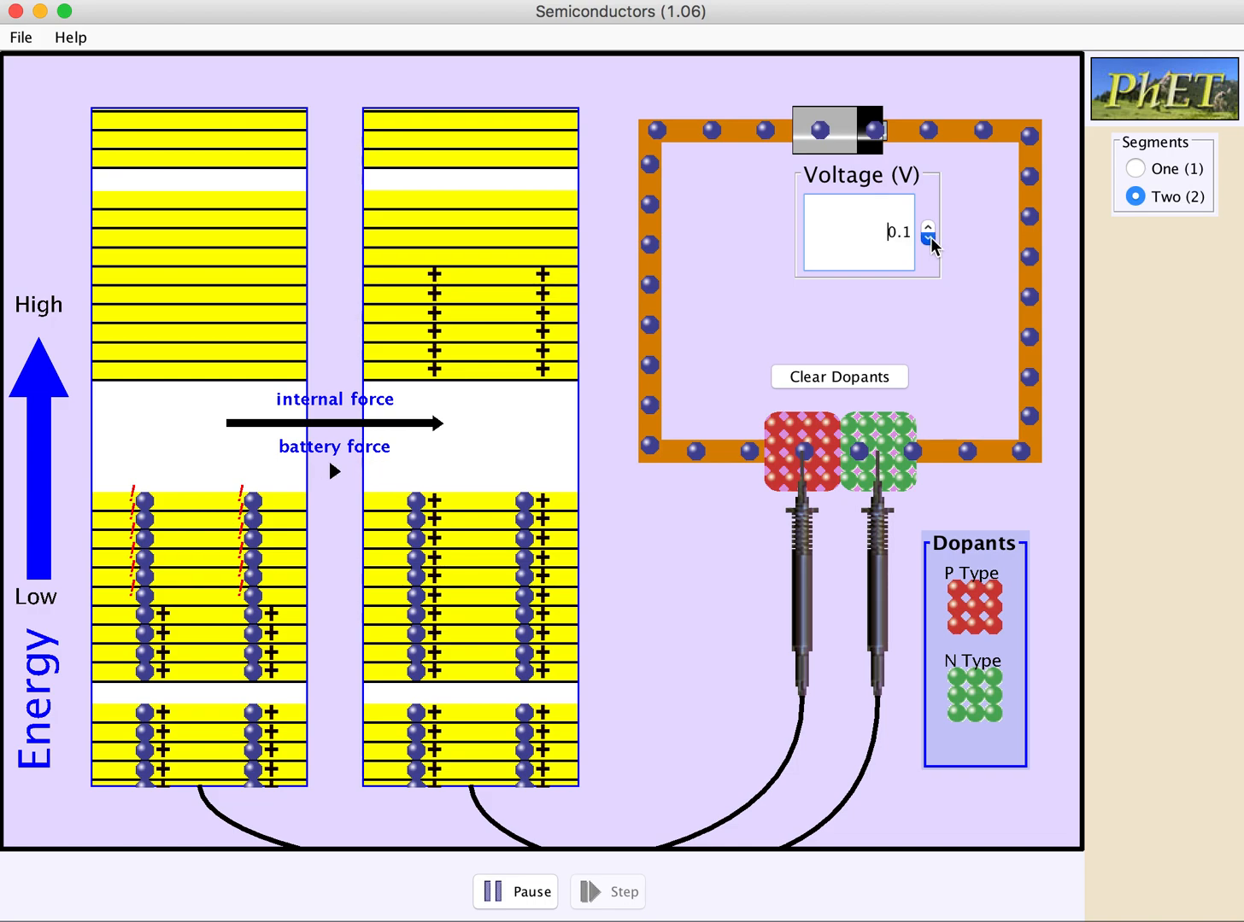
click(928, 239)
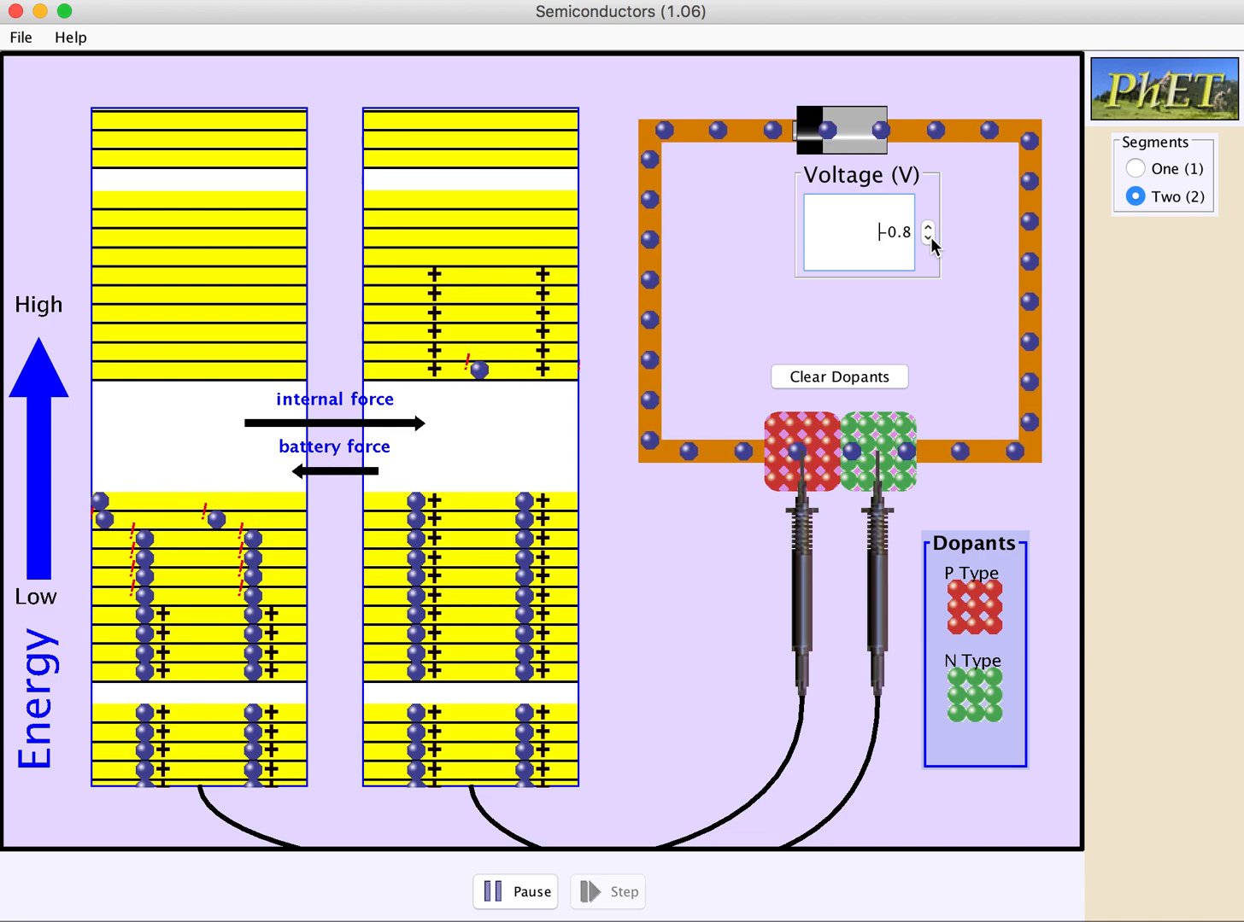
click(927, 225)
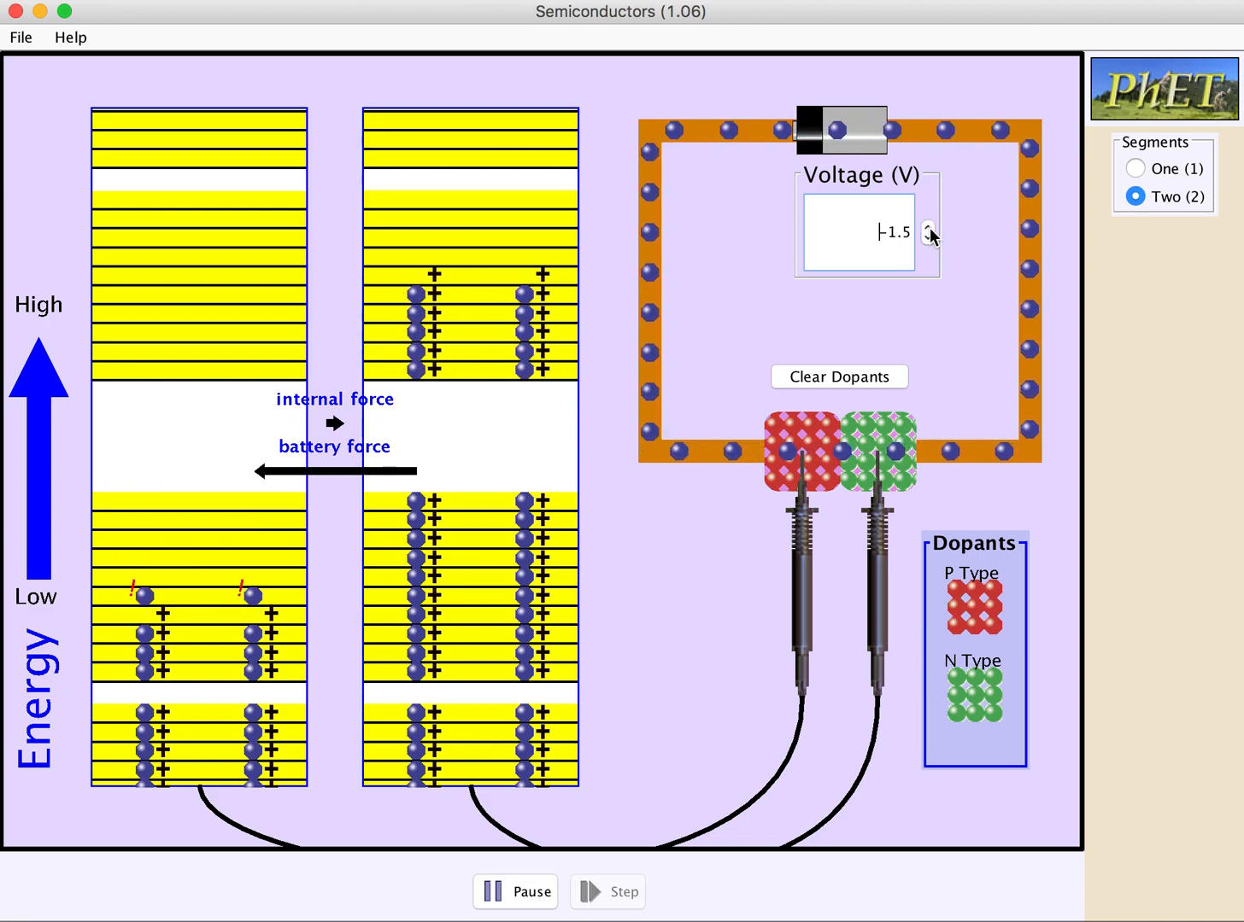
click(931, 244)
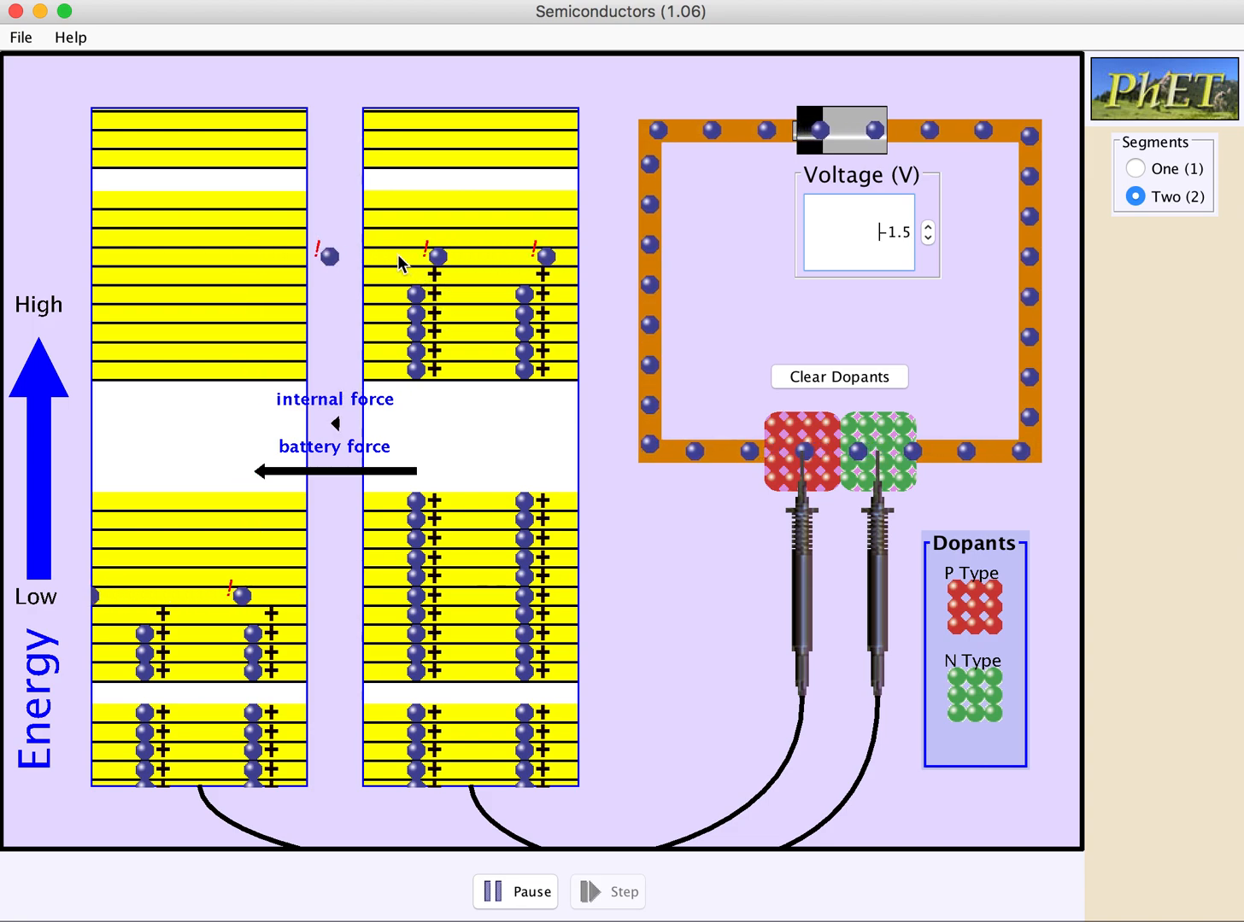
mouse_move(156, 542)
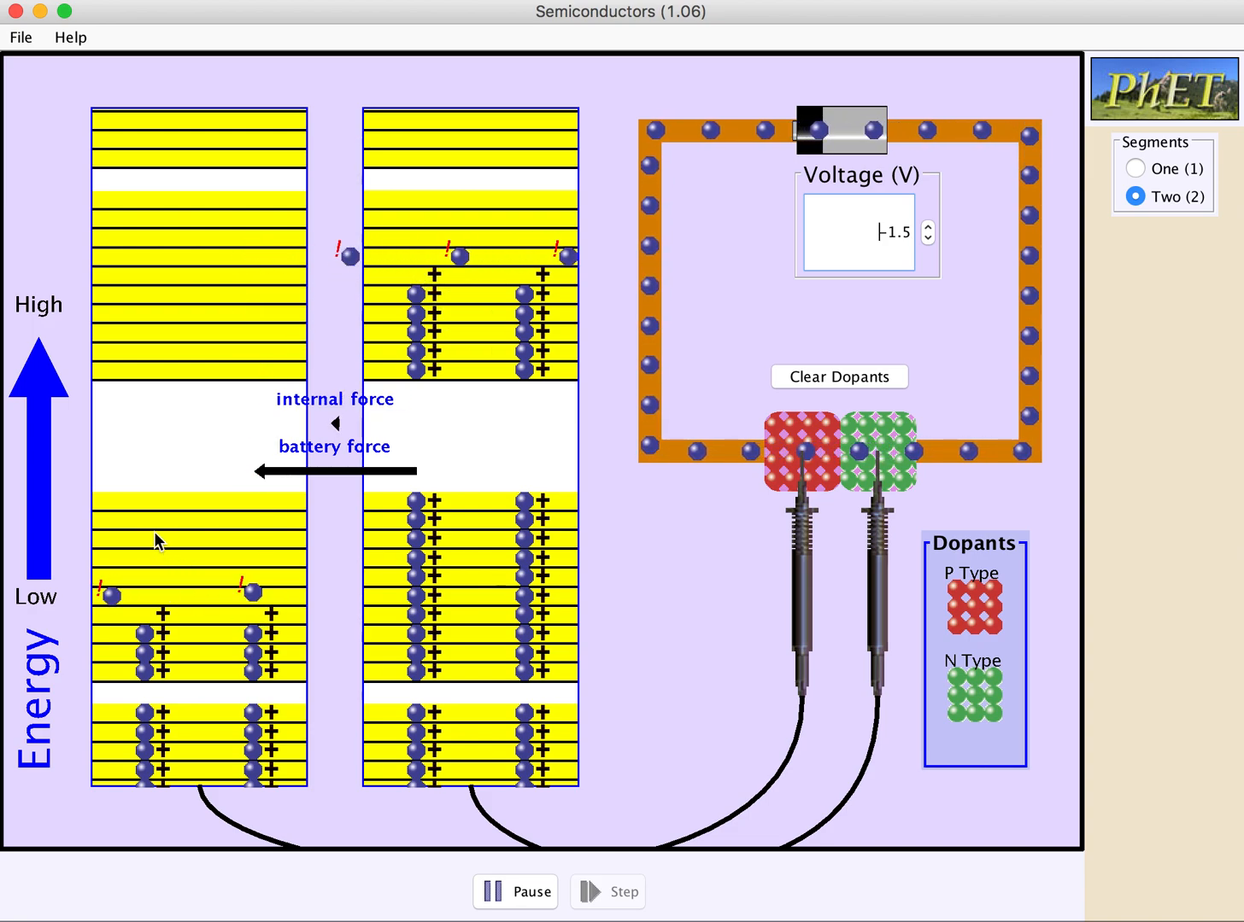
mouse_move(143, 568)
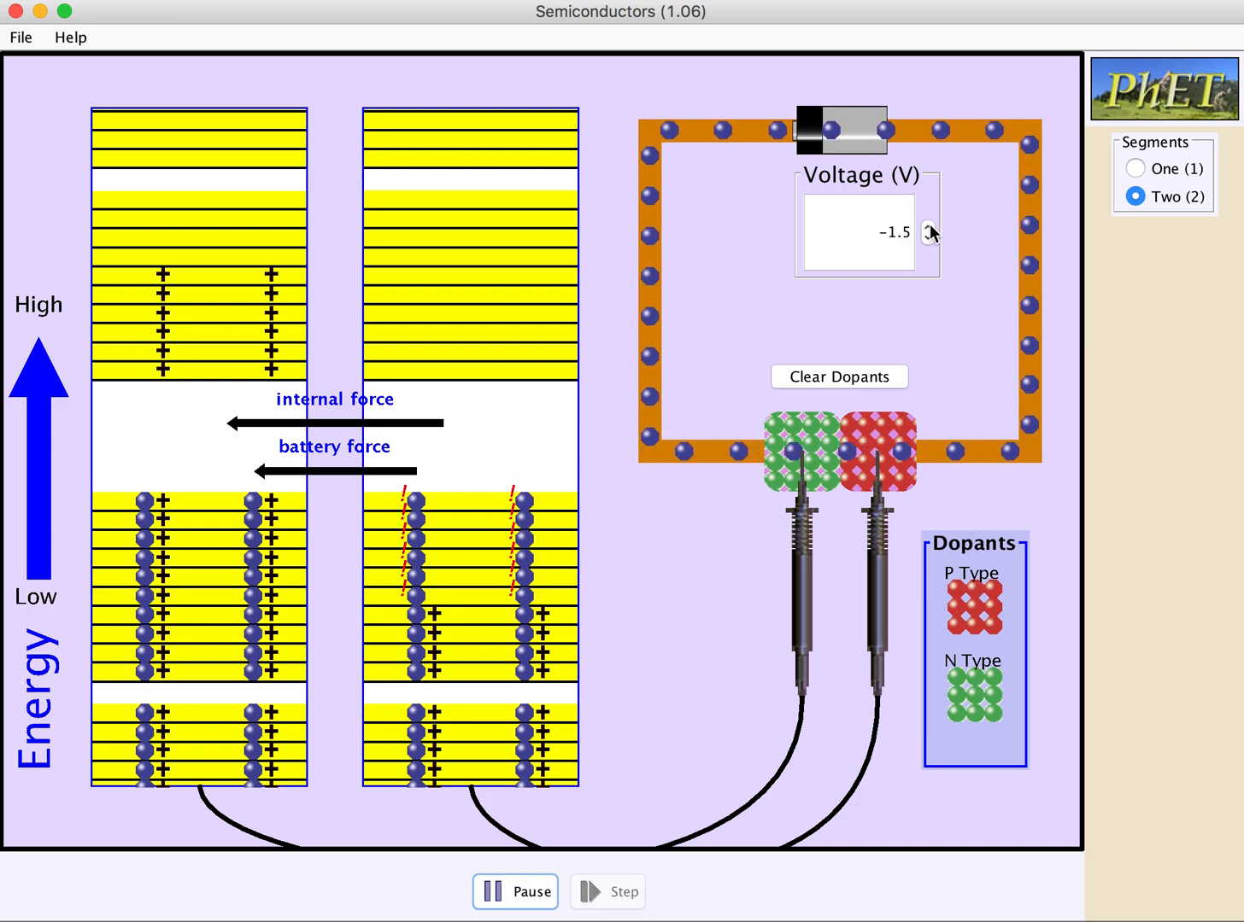
Raise the battery voltage from −1.5 V to +1.5 V on the swapped junction.
click(930, 224)
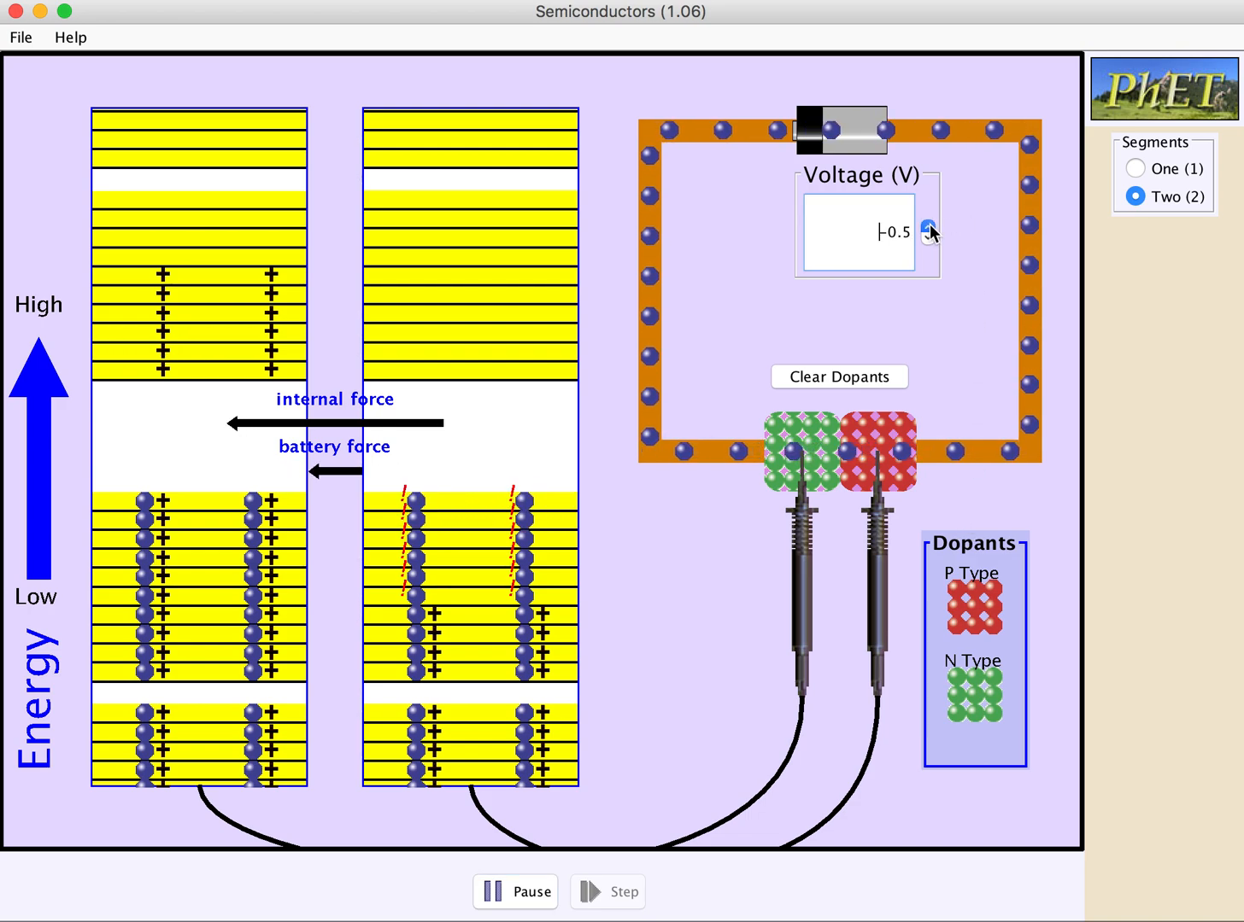
click(929, 224)
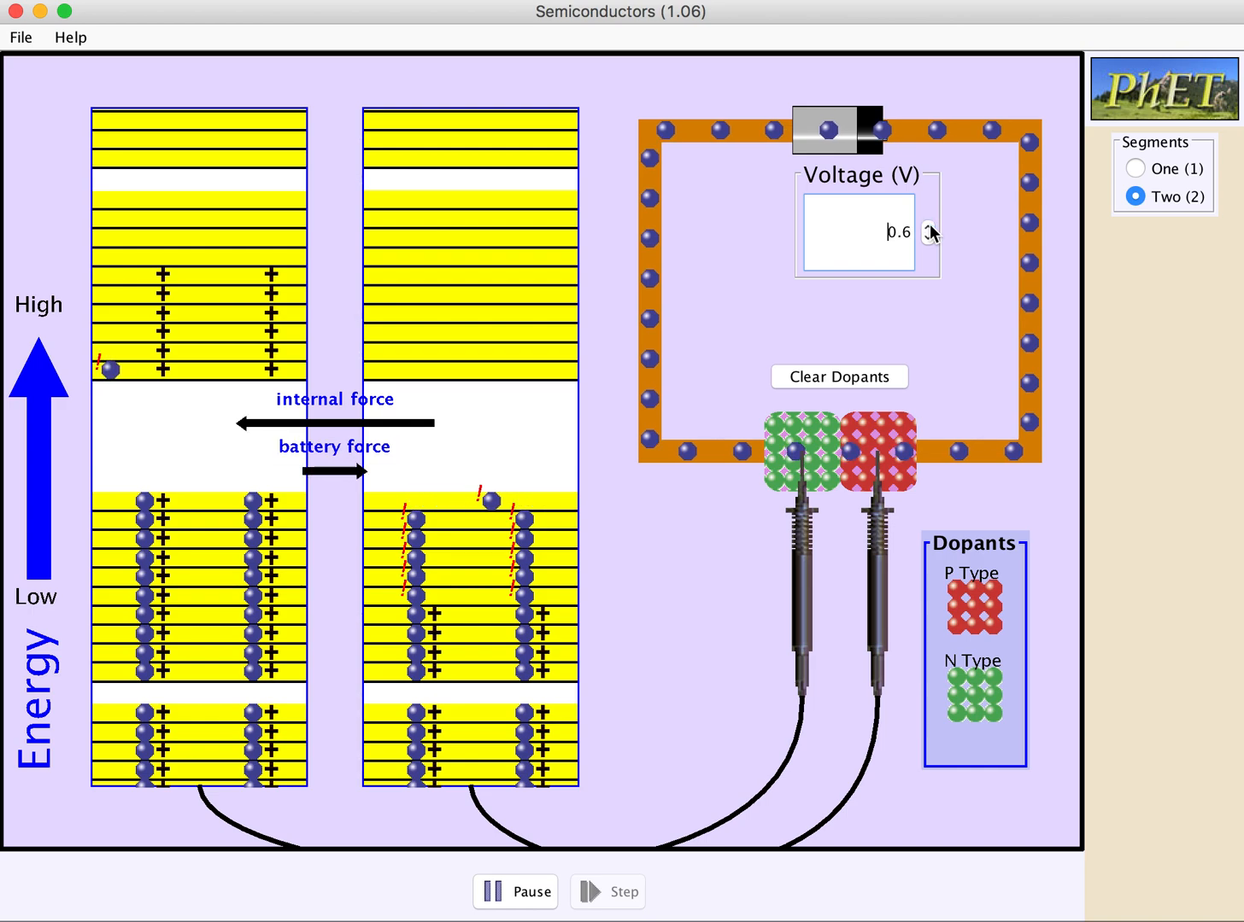
click(931, 222)
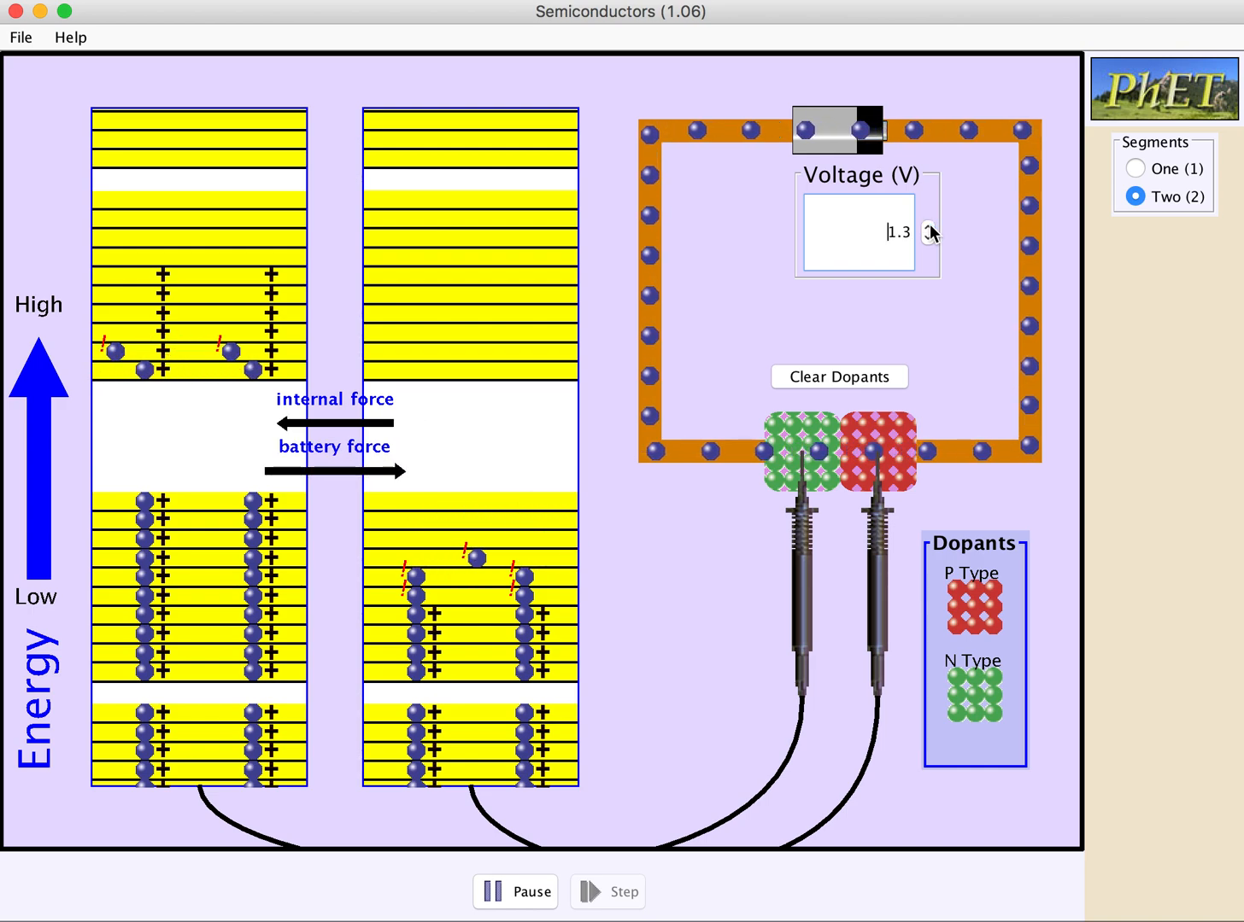
click(923, 223)
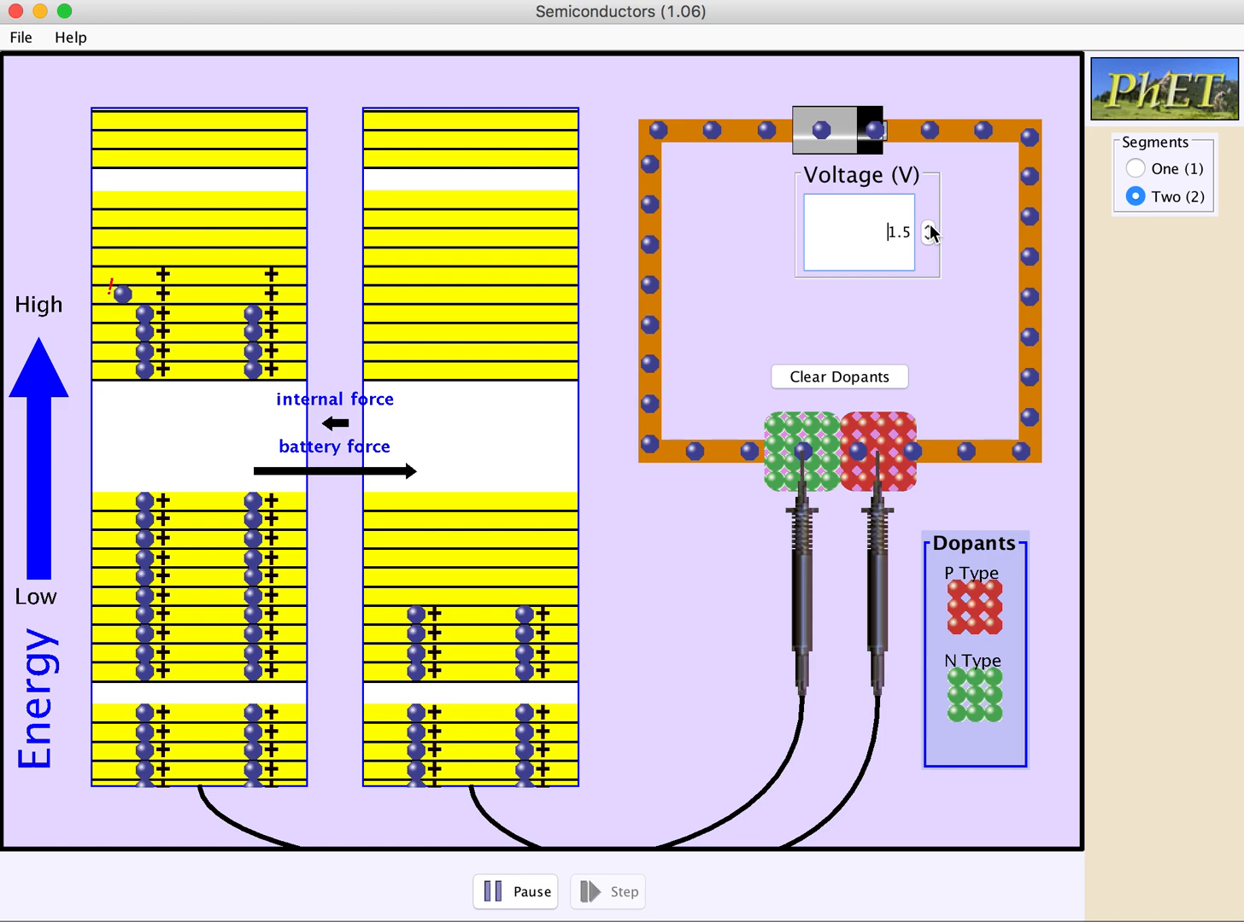